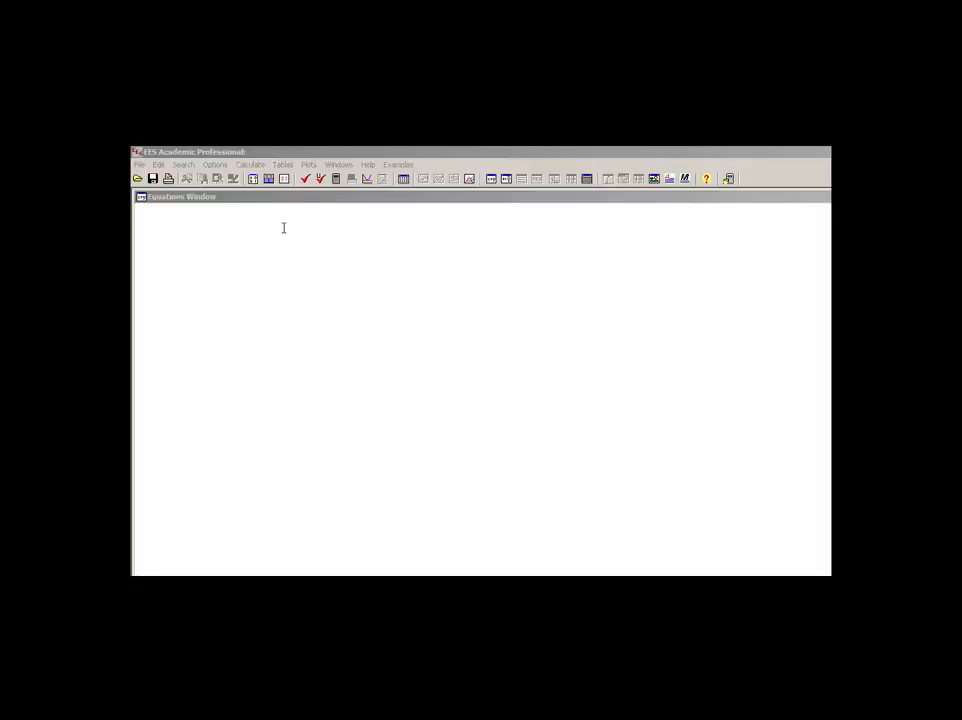
Enter the string assignment A$='Carbon Dioxide'
{"action": "type", "text": "A$"}
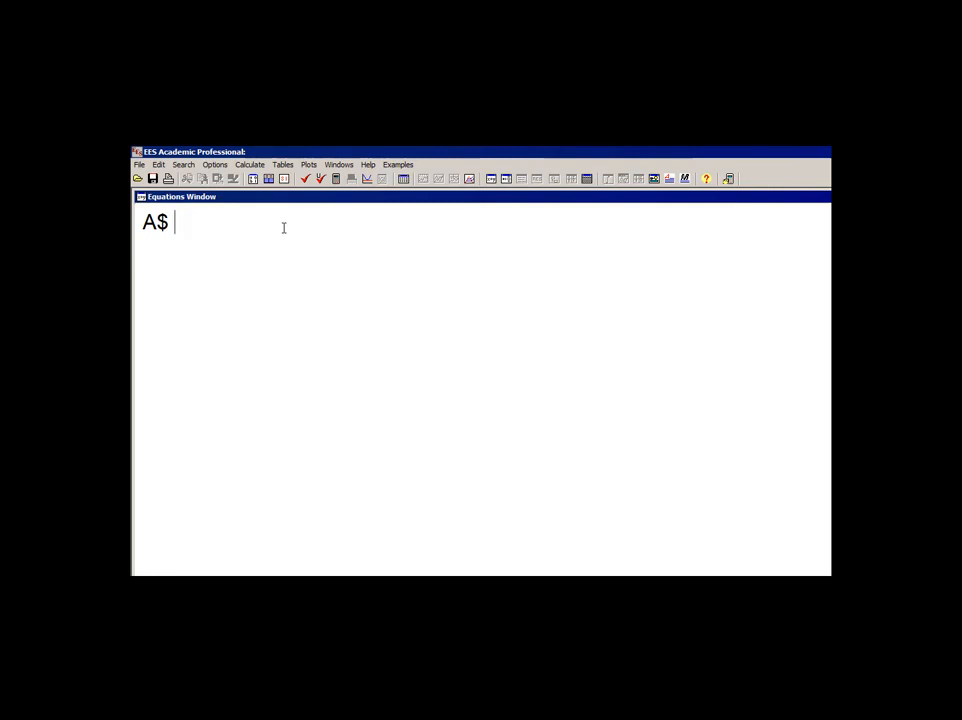
{"action": "type", "text": "= 'C"}
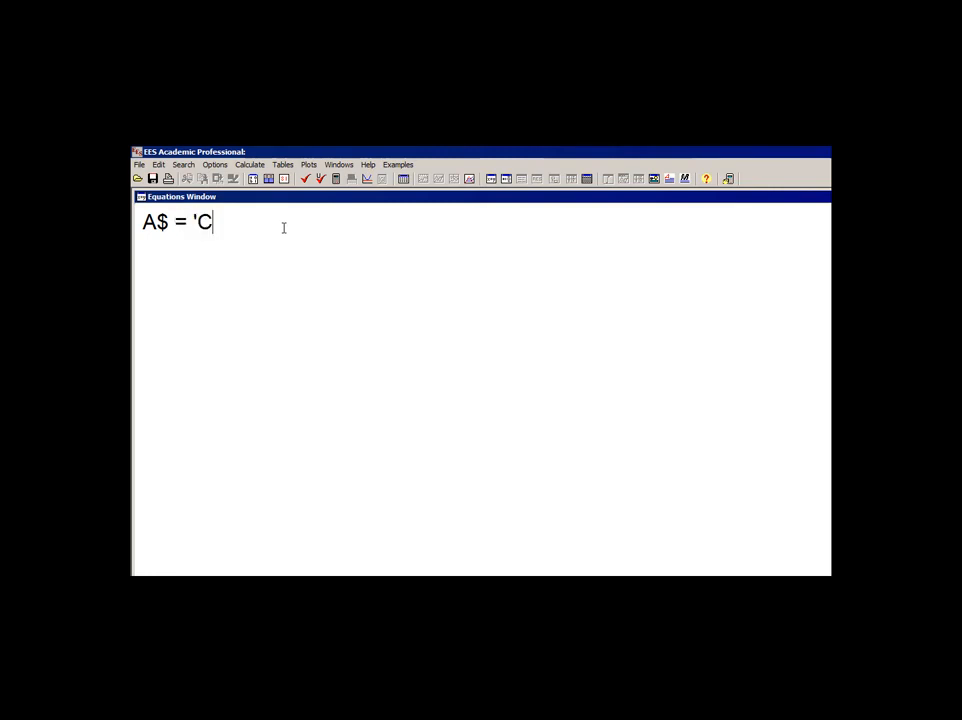
{"action": "type", "text": "arbon Di"}
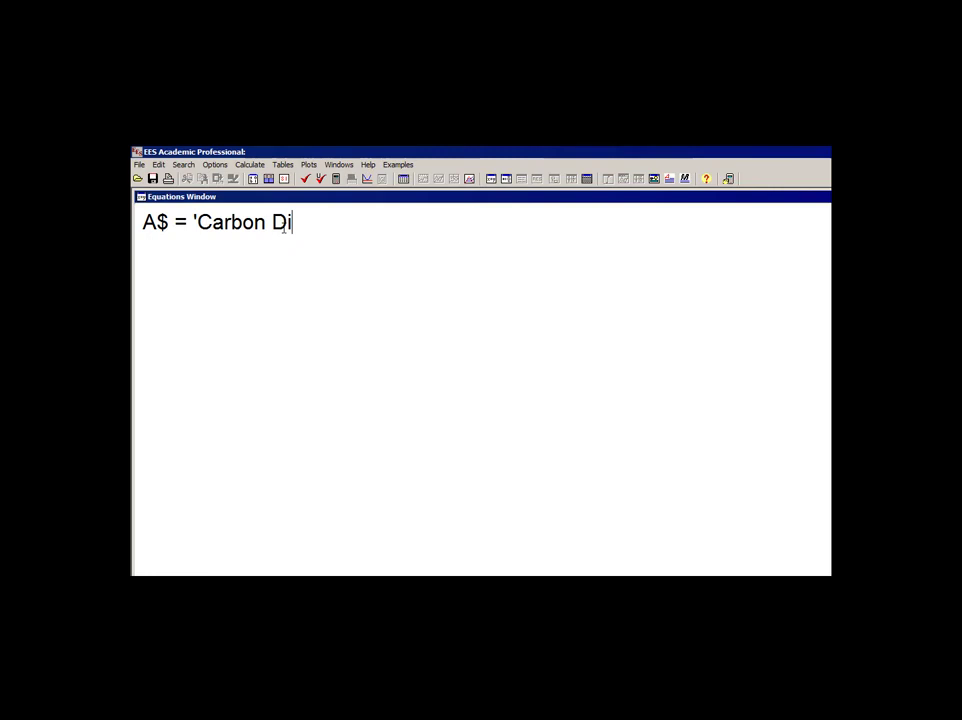
{"action": "type", "text": "oxide'"}
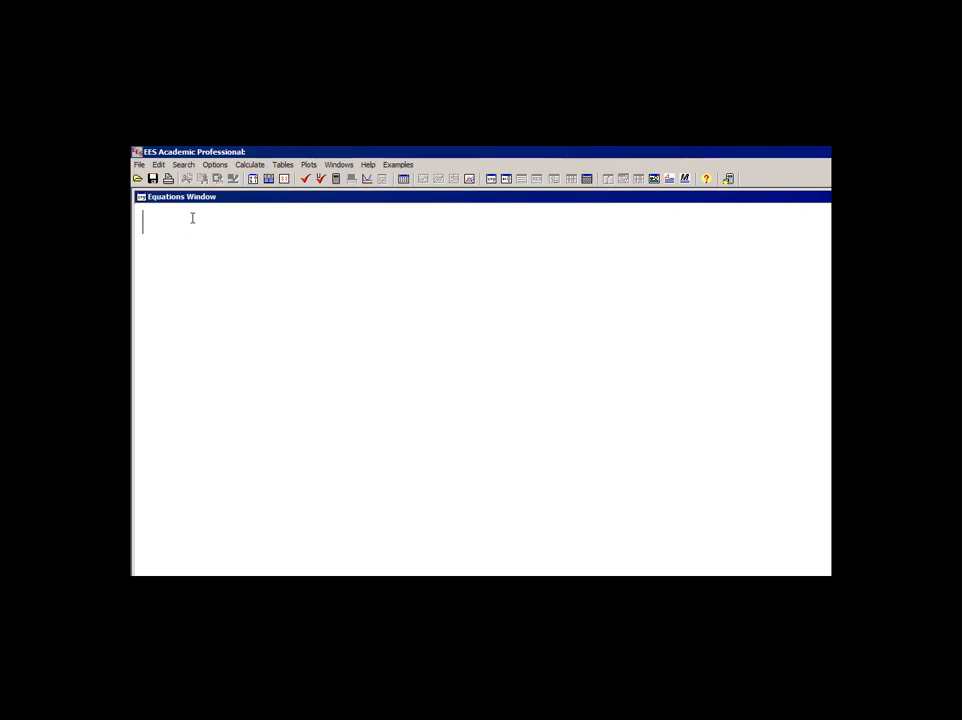
Enter k=Conductivity(Aluminum,T=300 [K]) for aluminum's conductivity at 300 K
{"action": "type", "text": "k"}
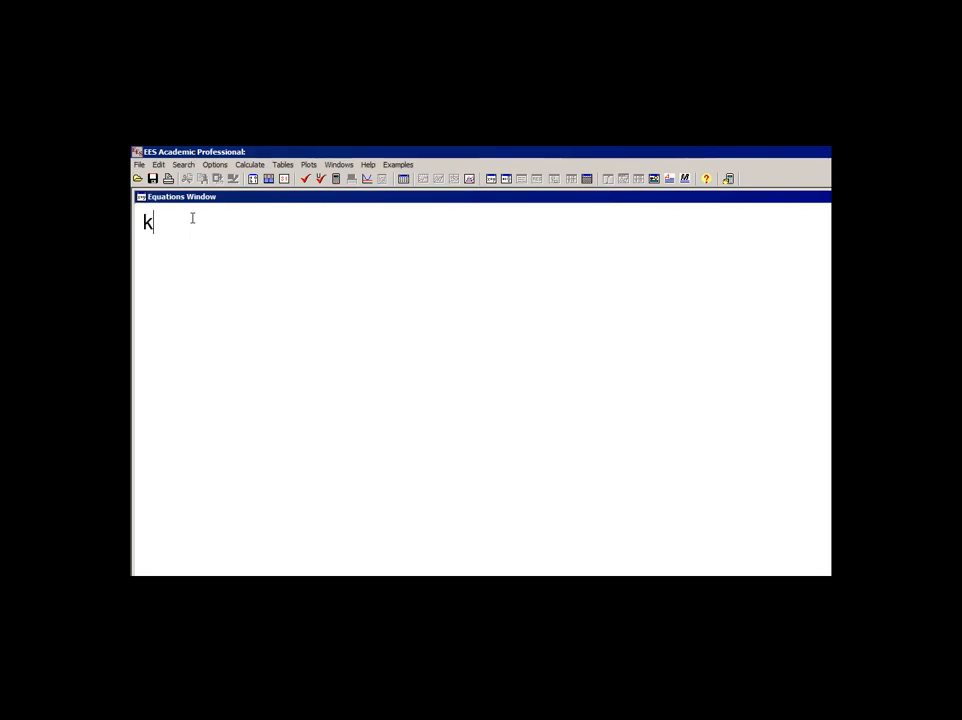
{"action": "type", "text": "=Condu"}
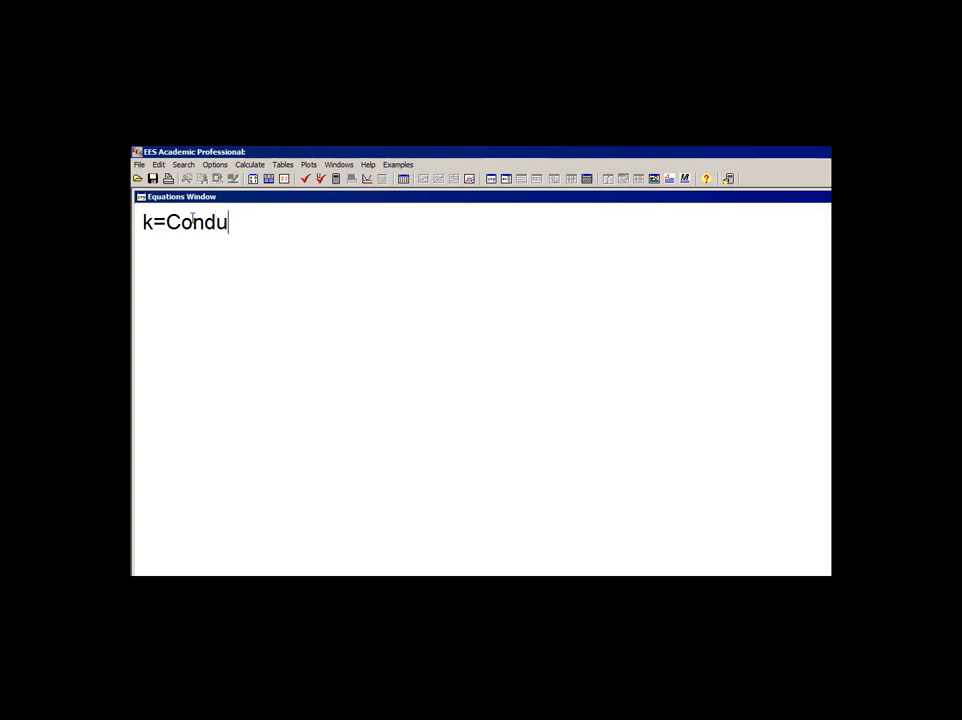
{"action": "type", "text": "ctivity("}
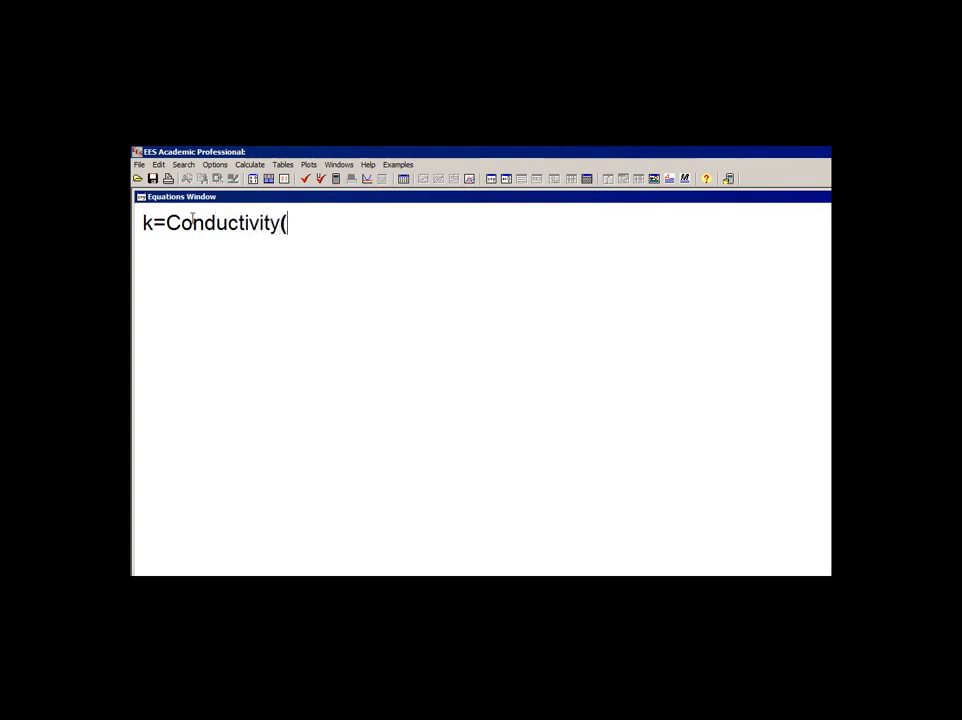
{"action": "type", "text": "Aluminum,"}
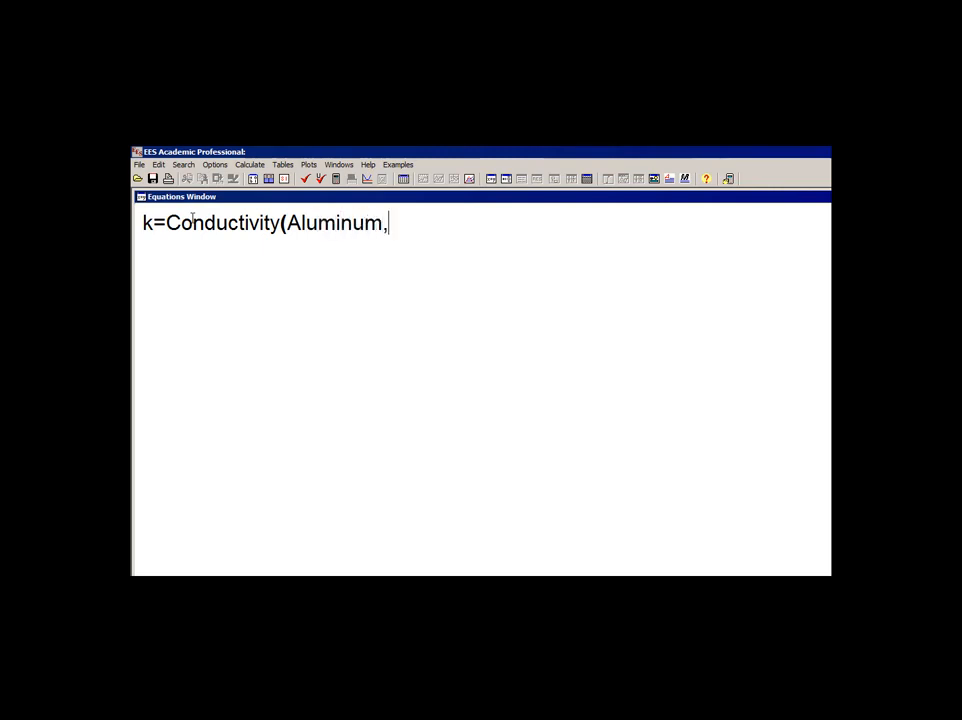
{"action": "type", "text": "T=300"}
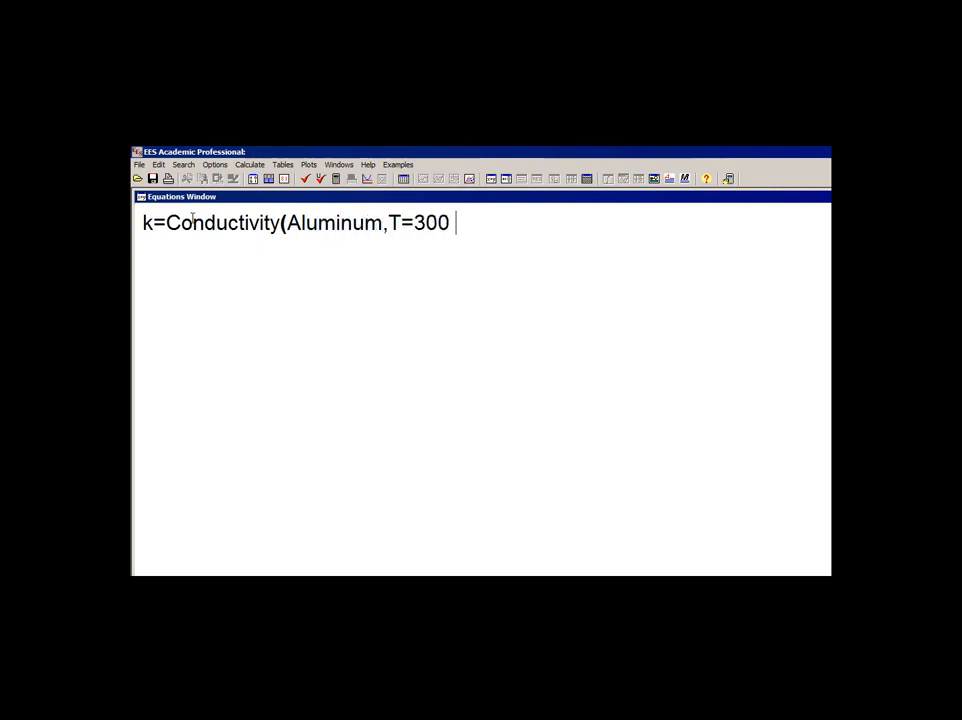
{"action": "type", "text": "[K])"}
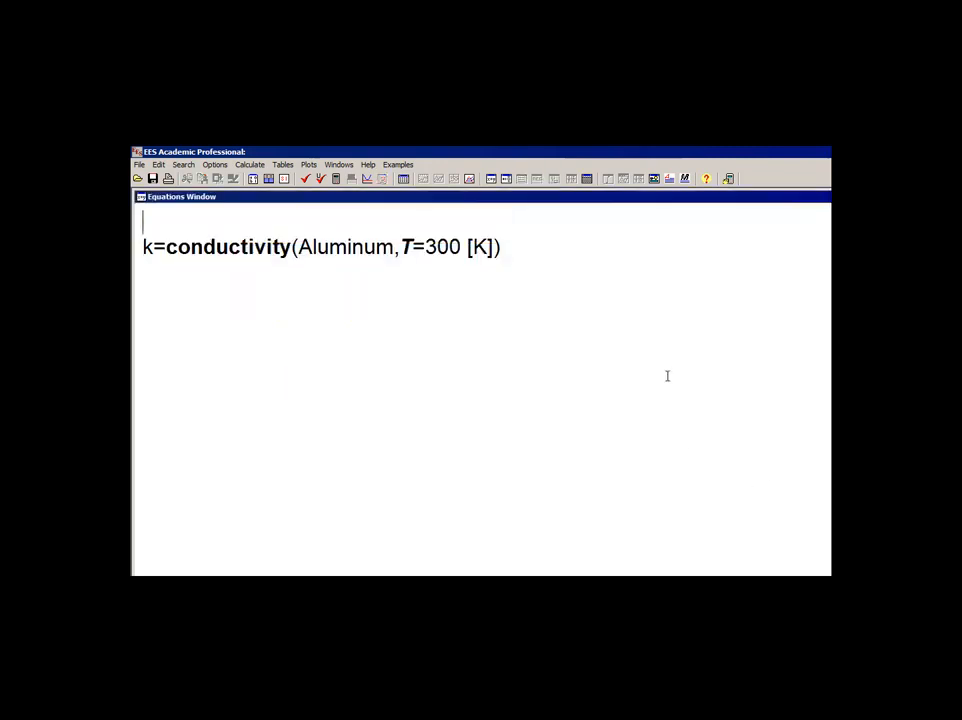
Add S$='Aluminum' as the material name and solve, giving k = 235 W/m-K
{"action": "type", "text": "S$="}
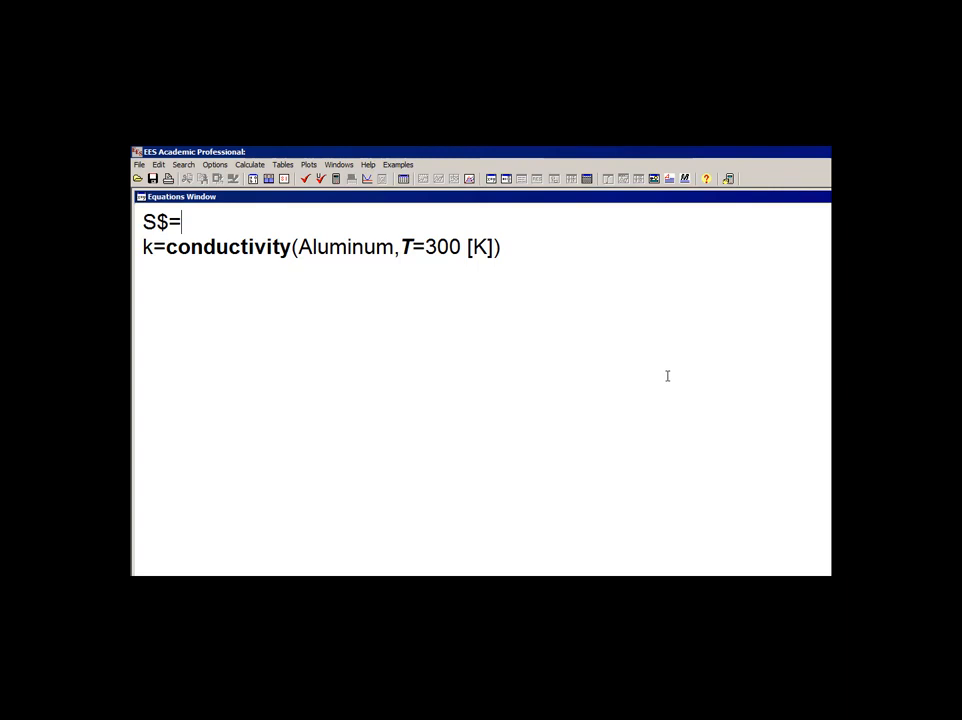
{"action": "type", "text": "'Alumin"}
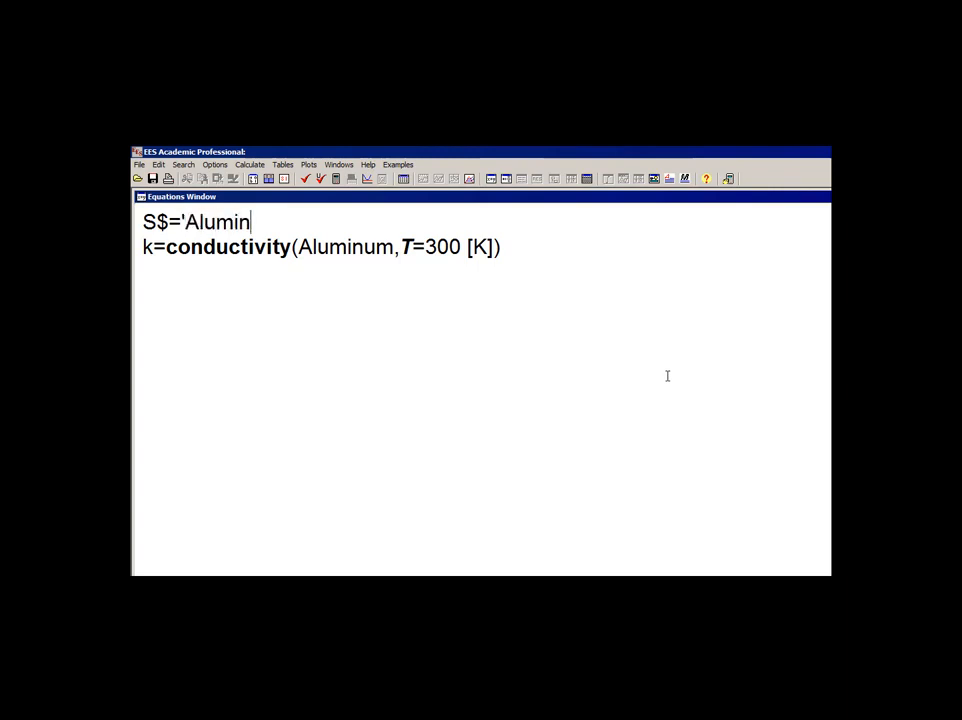
{"action": "type", "text": "um'"}
{"action": "left_click", "coordinate": [321, 247]}
{"action": "type", "text": "S"}
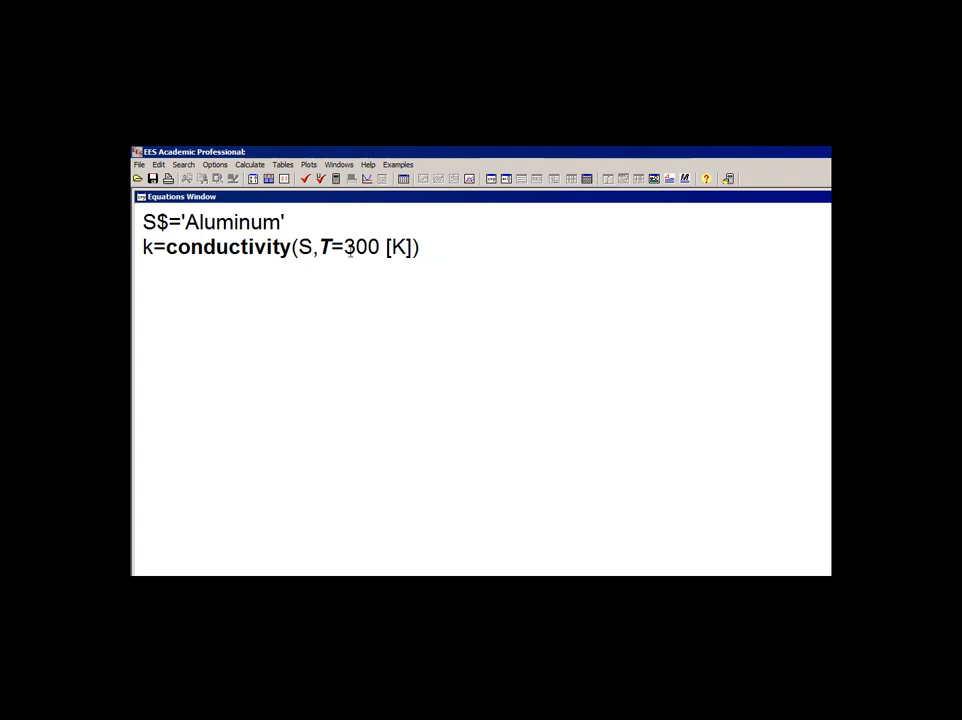
{"action": "left_click", "coordinate": [318, 179]}
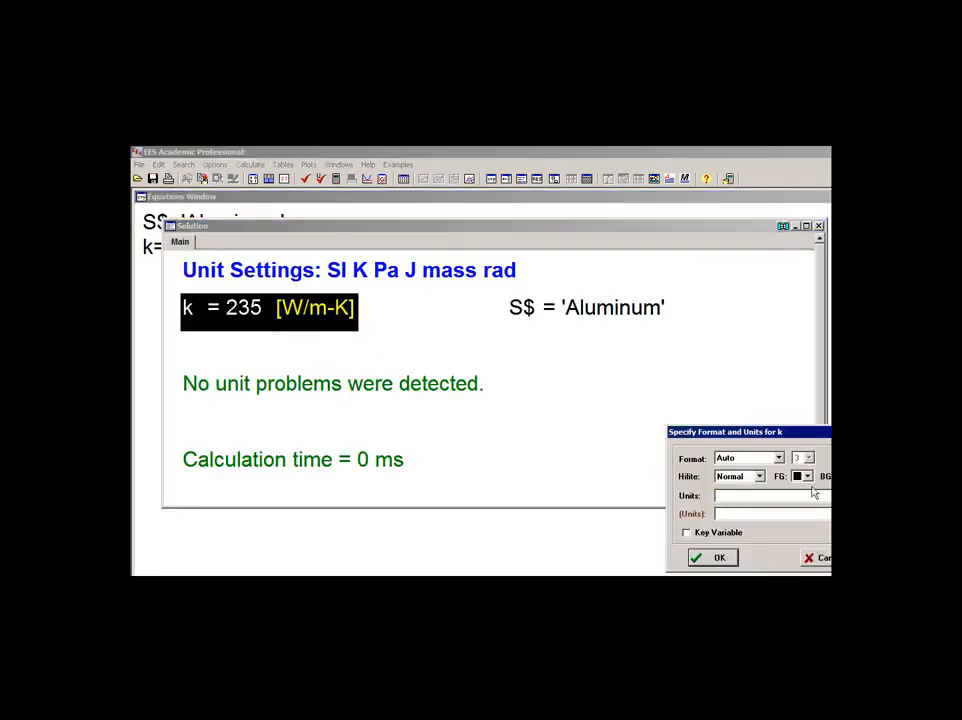
Set U$ as the displayed units of k in its format settings
{"action": "left_click", "coordinate": [712, 557]}
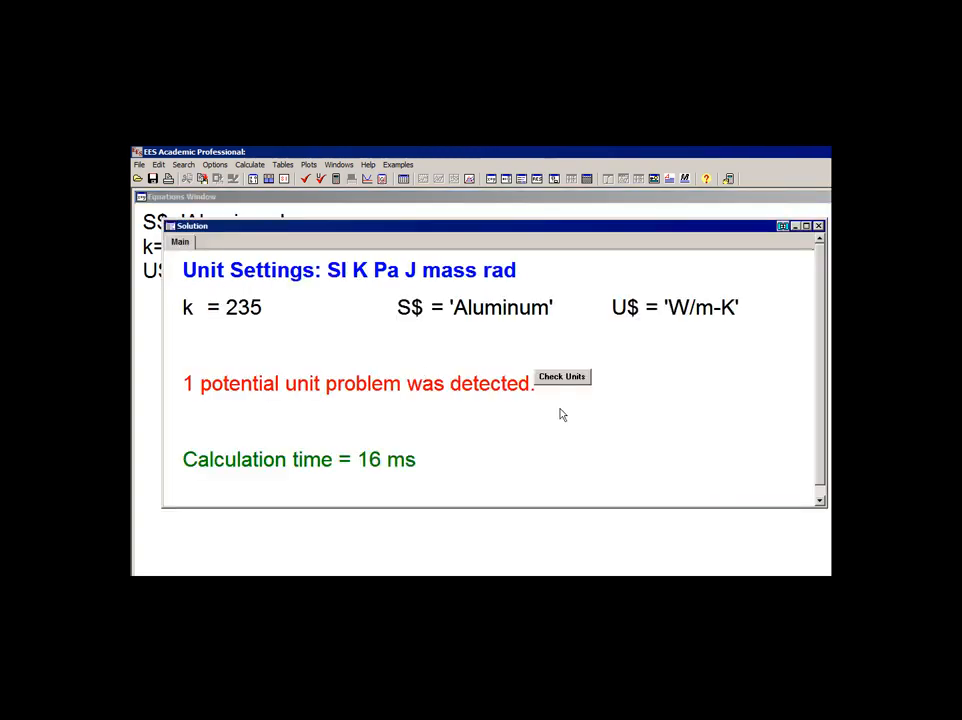
{"action": "double_click", "coordinate": [222, 307]}
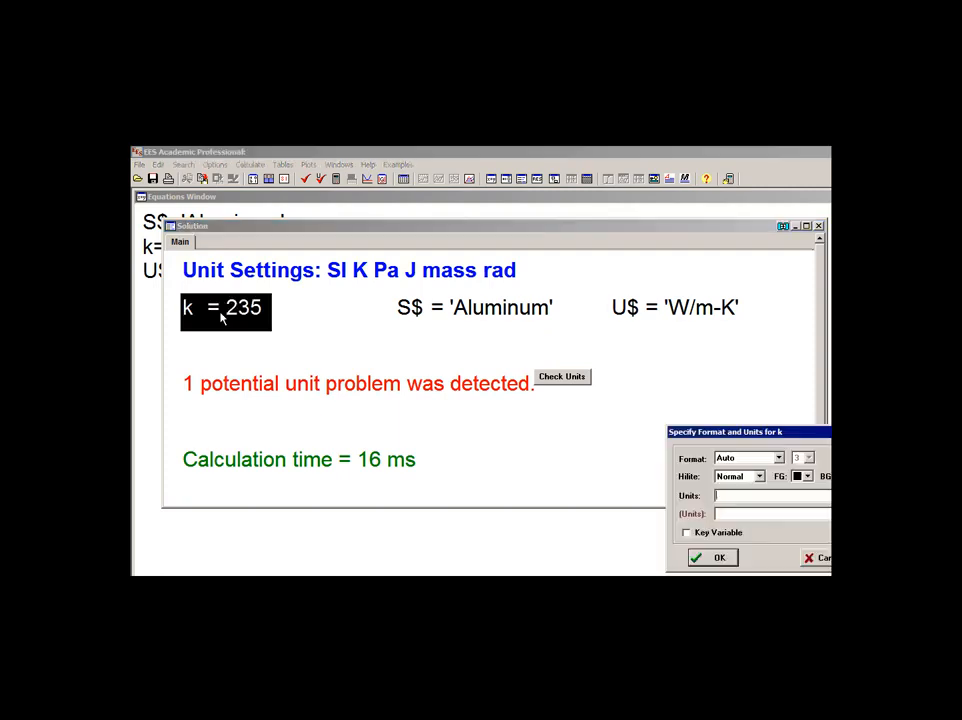
{"action": "type", "text": "U$"}
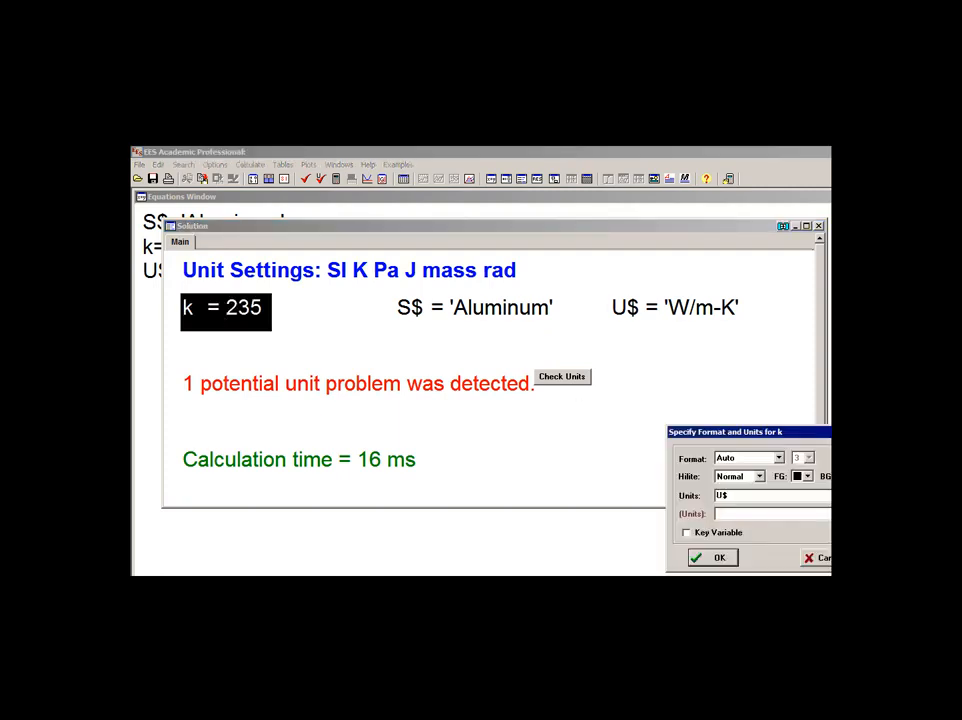
{"action": "left_click", "coordinate": [711, 557]}
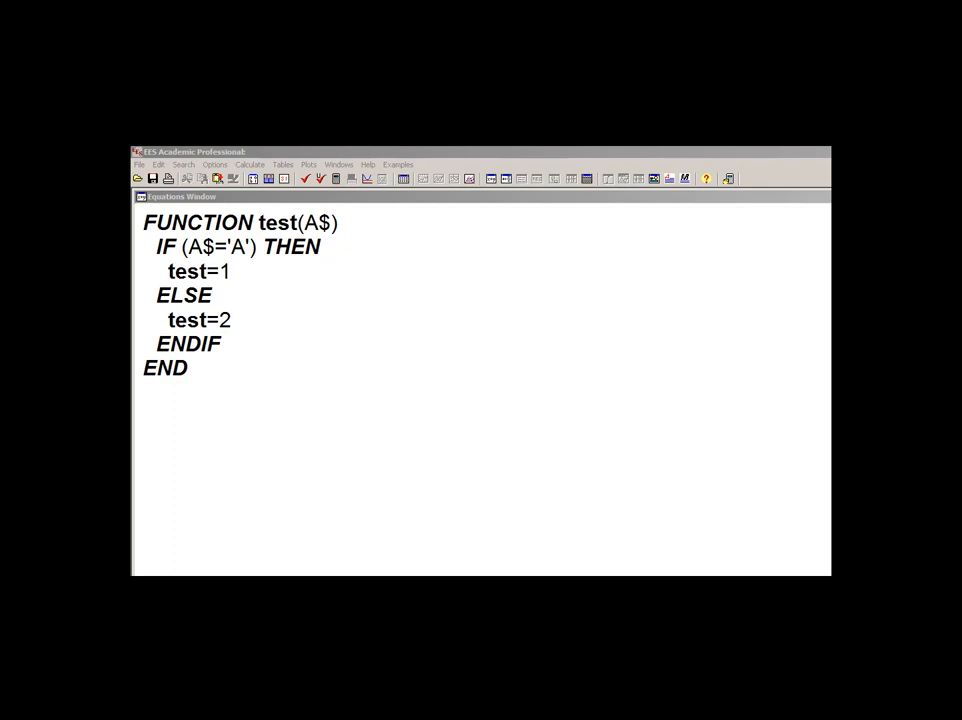
{"action": "mouse_move", "coordinate": [571, 561]}
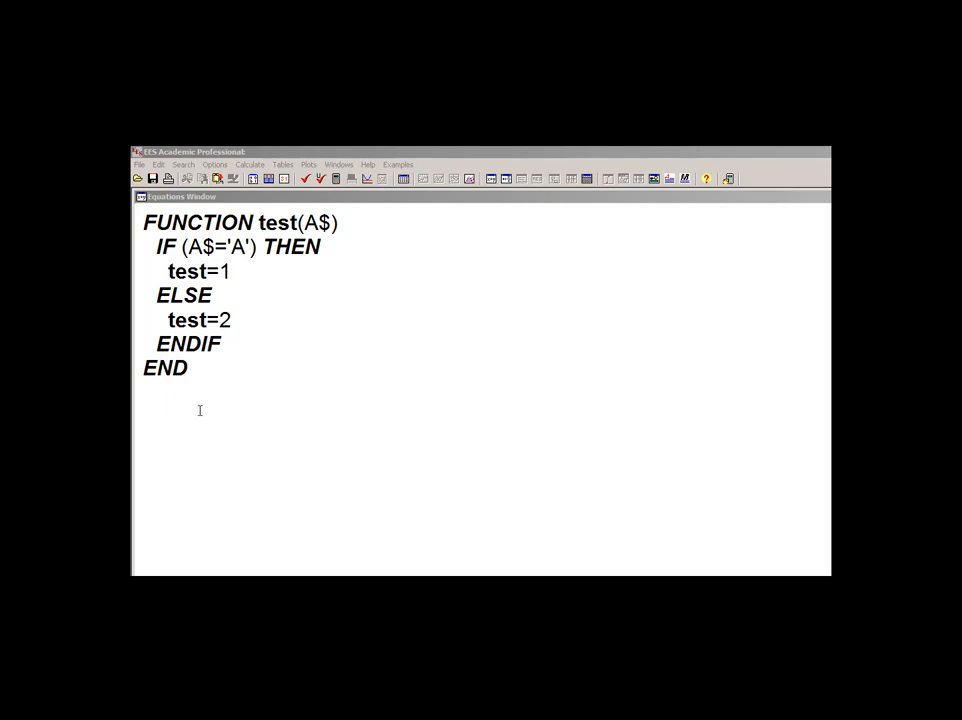
{"action": "mouse_move", "coordinate": [192, 415]}
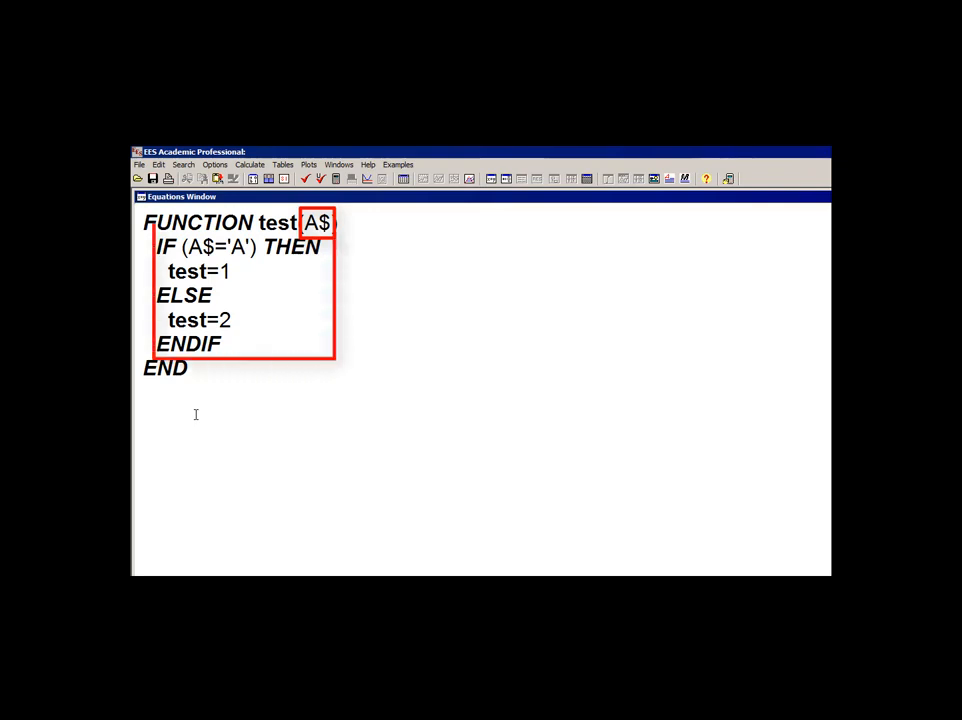
Add B$='A' and D=Test(B$) below the test function
{"action": "type", "text": "B$='A"}
{"action": "type", "text": "D=Tes"}
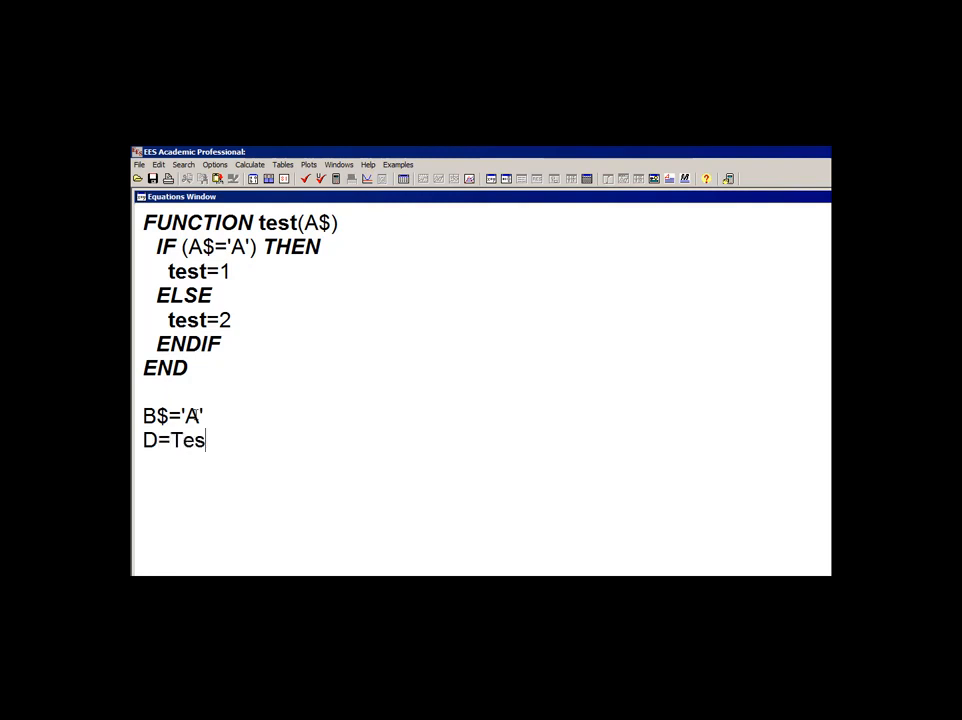
{"action": "type", "text": "t(B$)"}
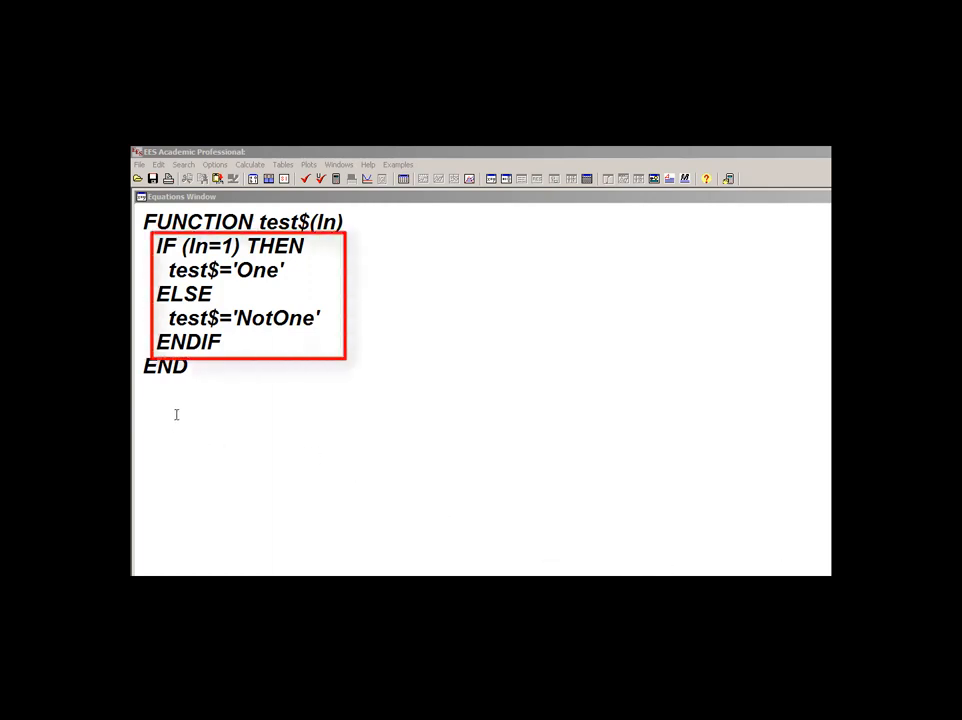
Add D=1 and B$=Test$(D) below the test$ function
{"action": "type", "text": "D=1"}
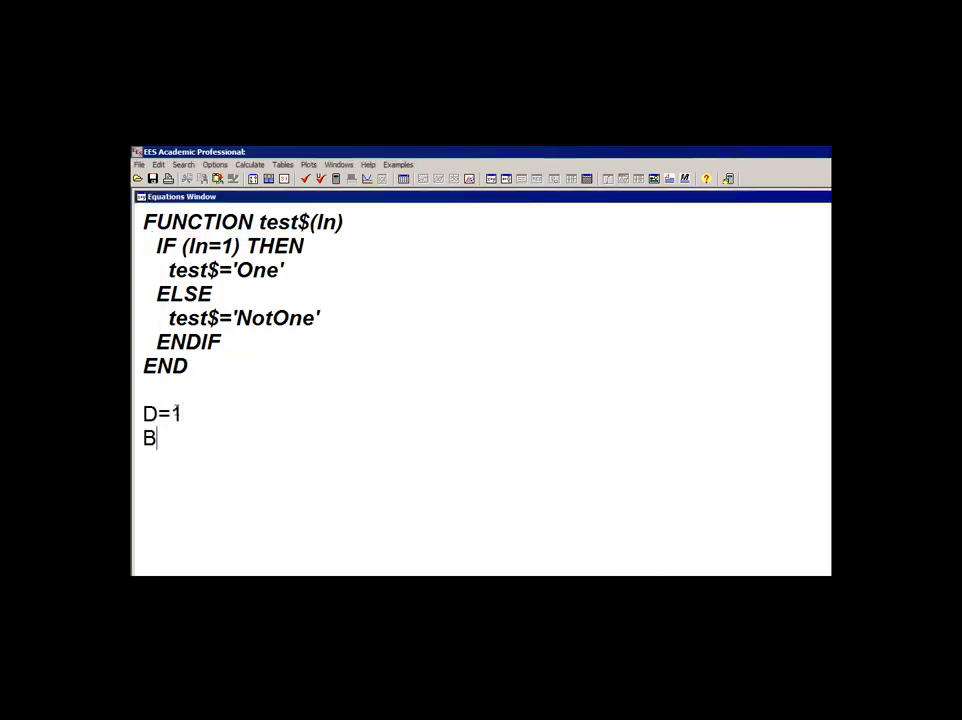
{"action": "type", "text": "$=Test"}
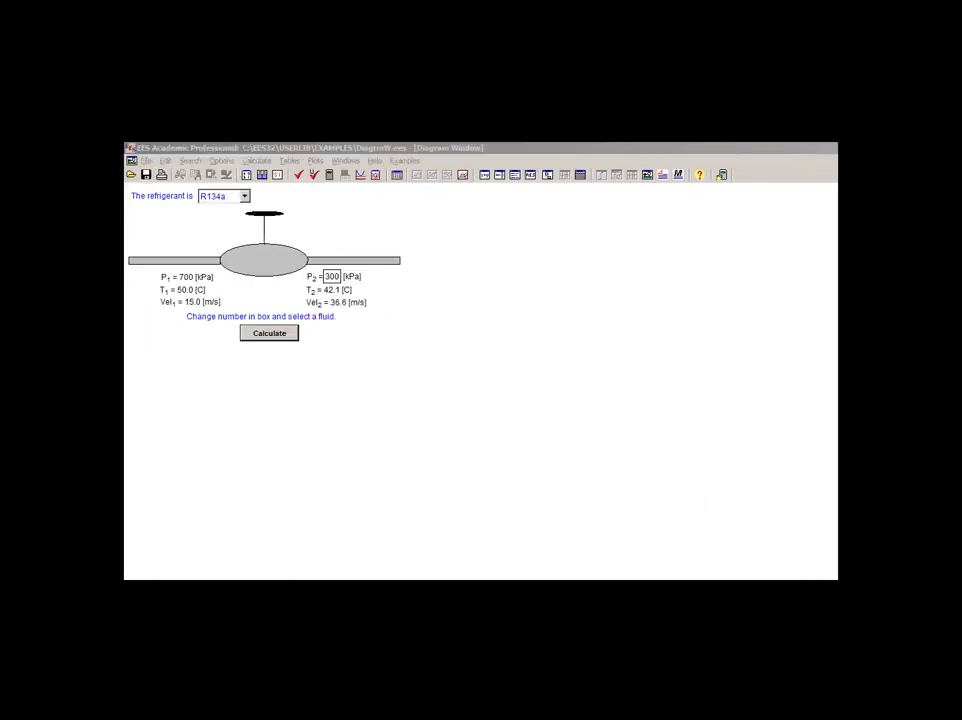
Solve the nozzle diagram with R12, then with Ammonia as the refrigerant
{"action": "left_click", "coordinate": [251, 196]}
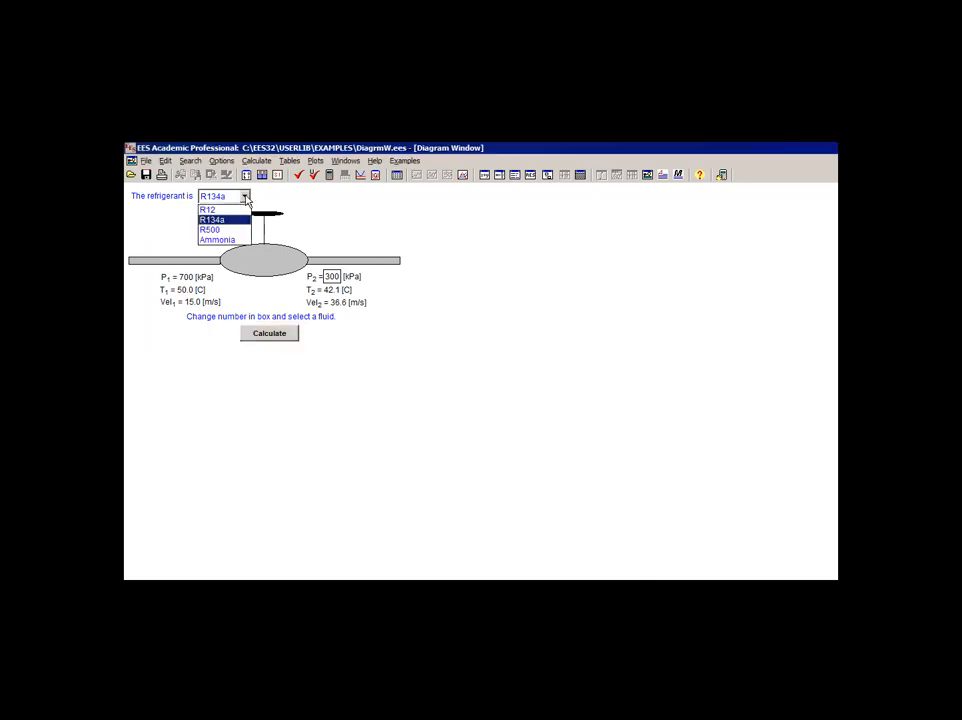
{"action": "left_click", "coordinate": [207, 209]}
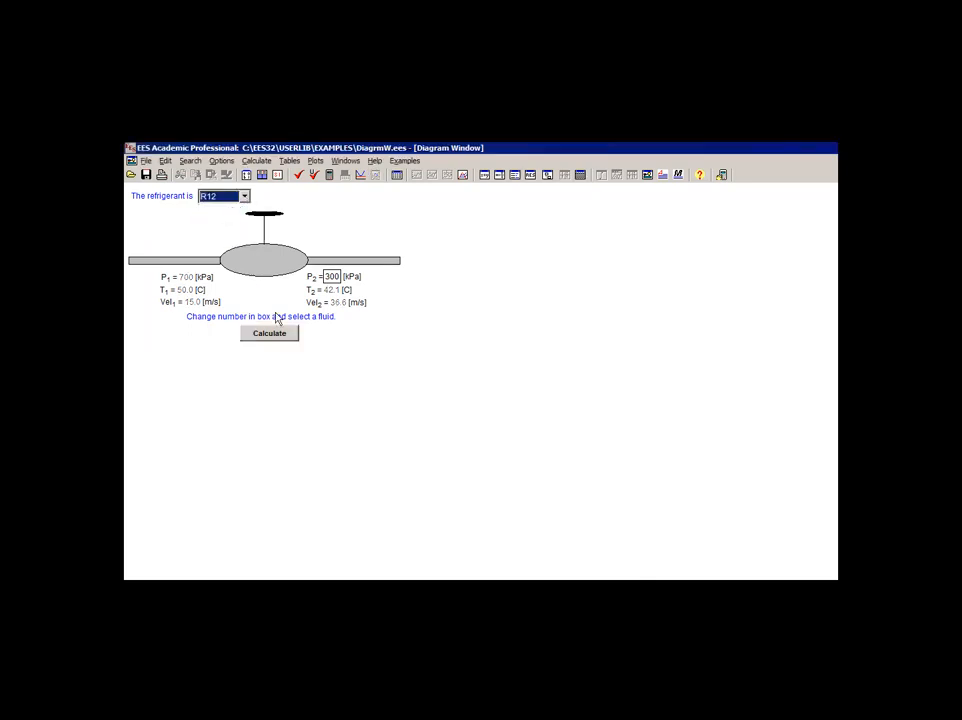
{"action": "left_click", "coordinate": [269, 333]}
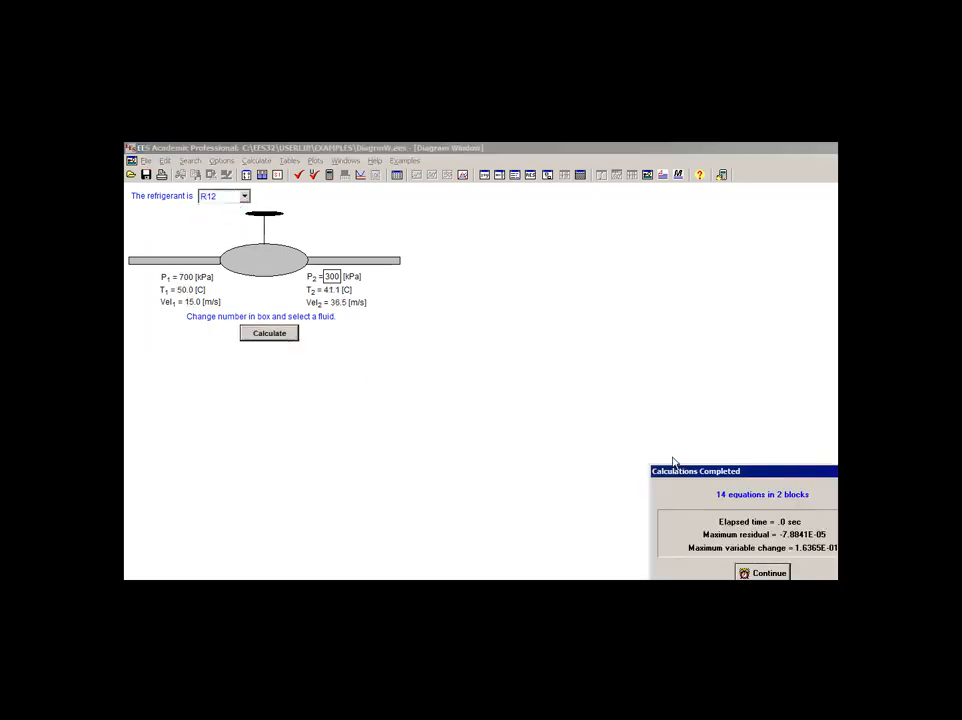
{"action": "left_click", "coordinate": [765, 572]}
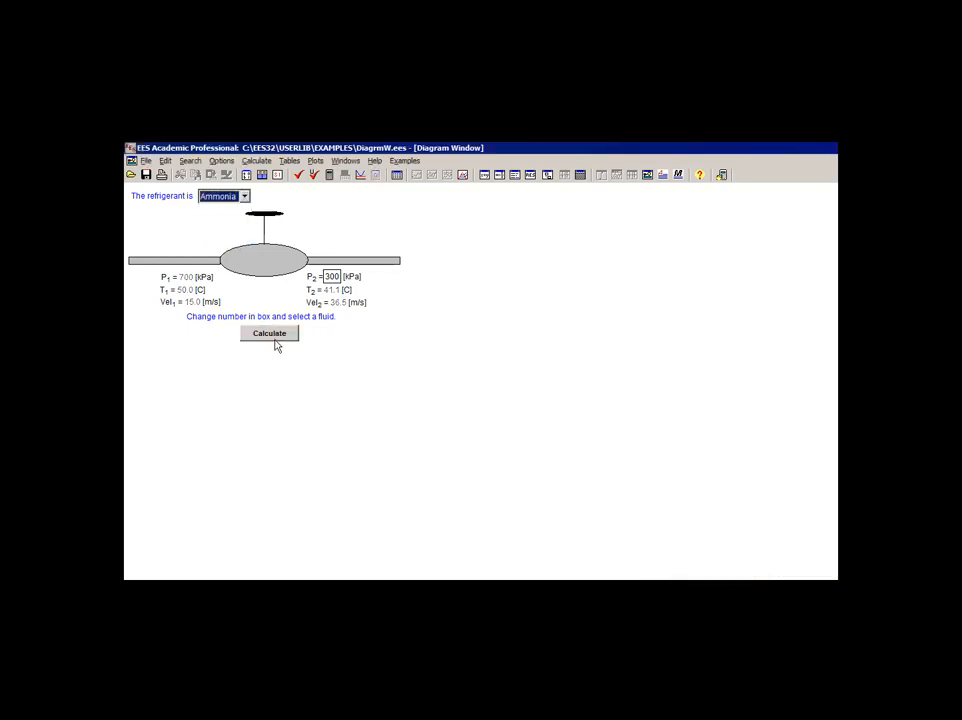
{"action": "left_click", "coordinate": [268, 333]}
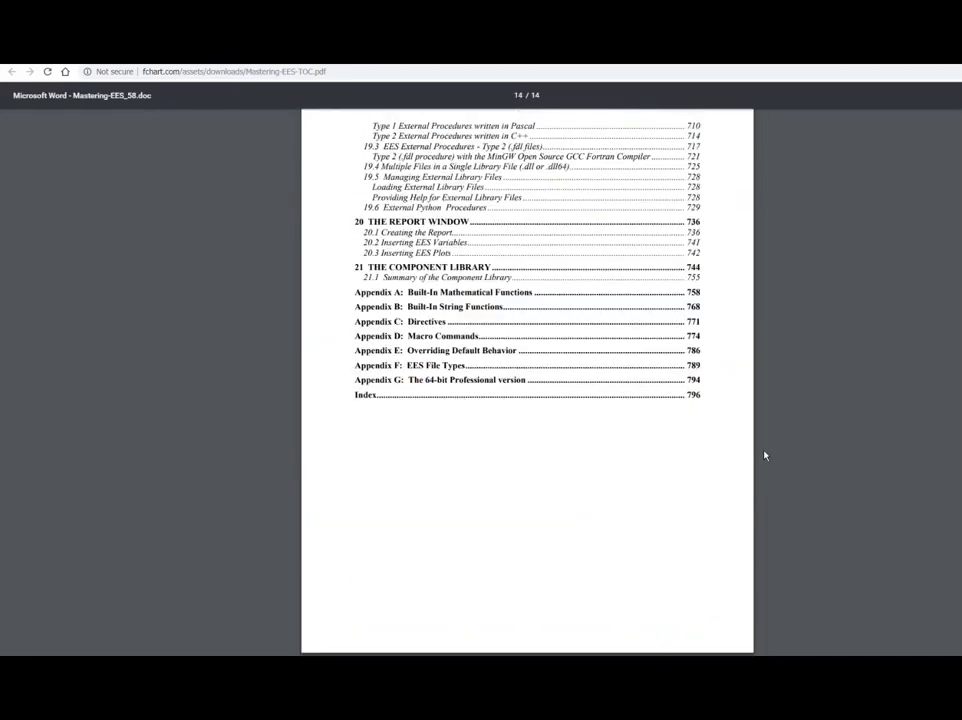
{"action": "mouse_move", "coordinate": [719, 312]}
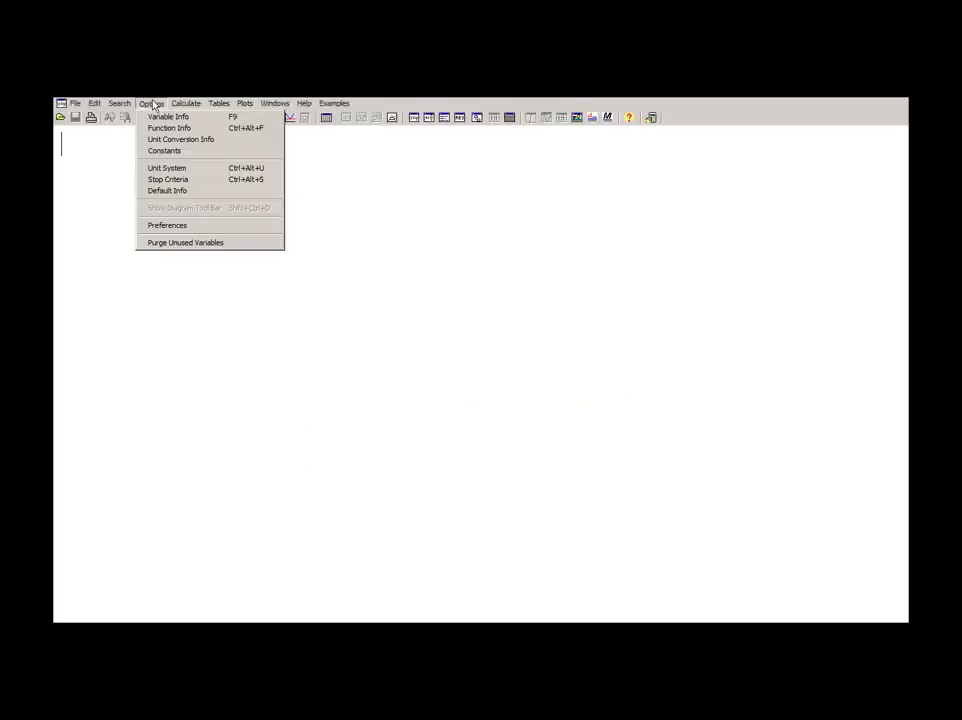
Show Function Info filtered to the String Functions classification
{"action": "left_click", "coordinate": [168, 127]}
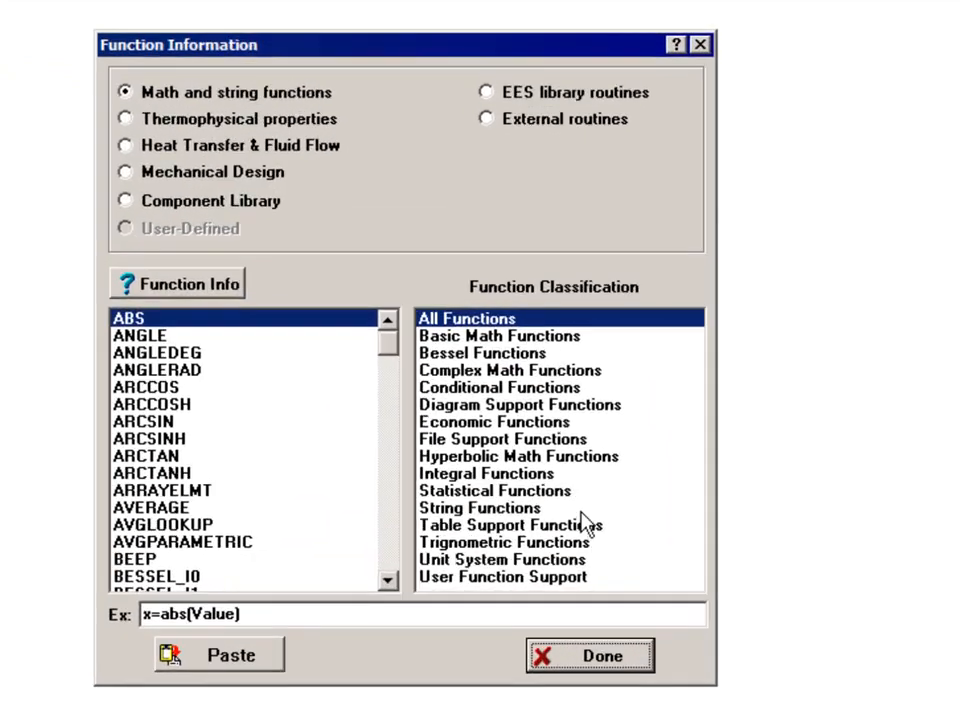
{"action": "left_click", "coordinate": [480, 507]}
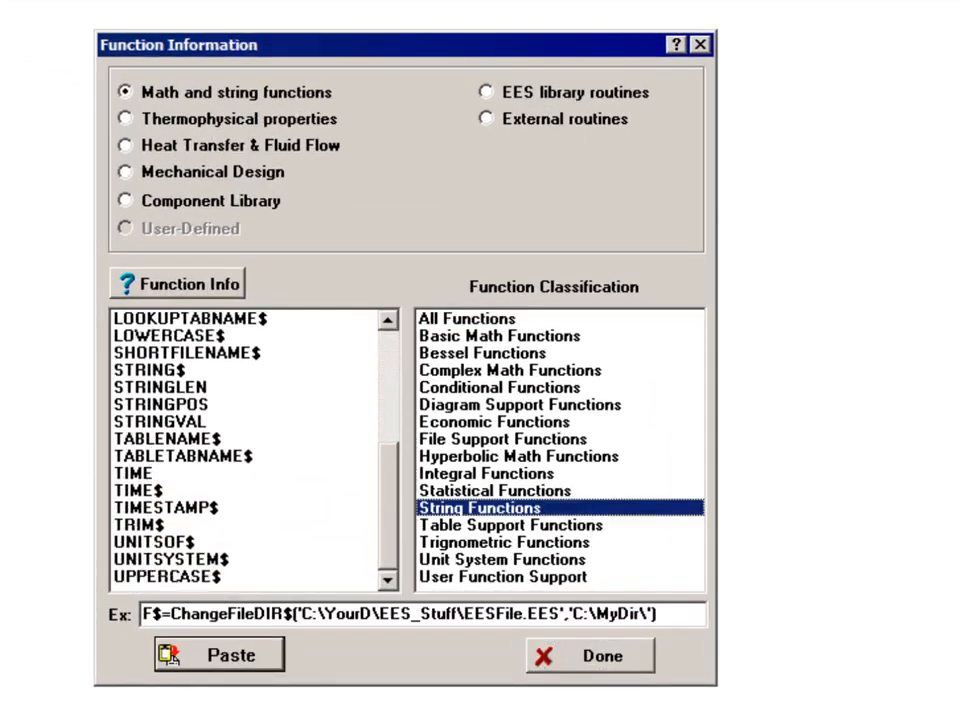
{"action": "left_click", "coordinate": [597, 654]}
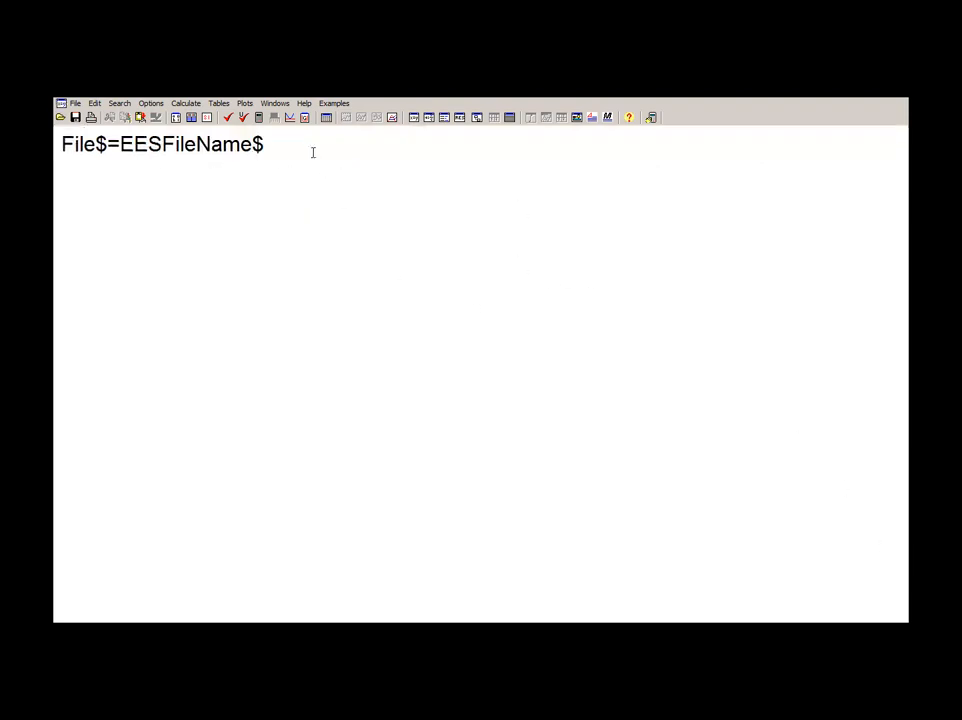
Type ShortFile$=ShortFileName$(File$) below the File$=EESFileName$ line
{"action": "type", "text": "Shor"}
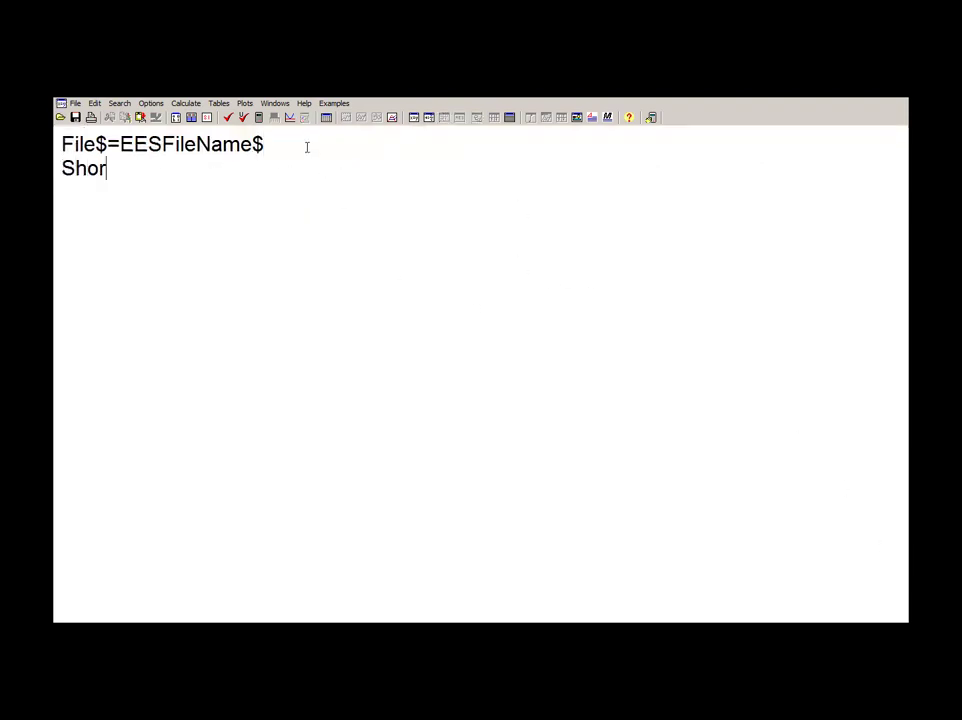
{"action": "type", "text": "tFile$="}
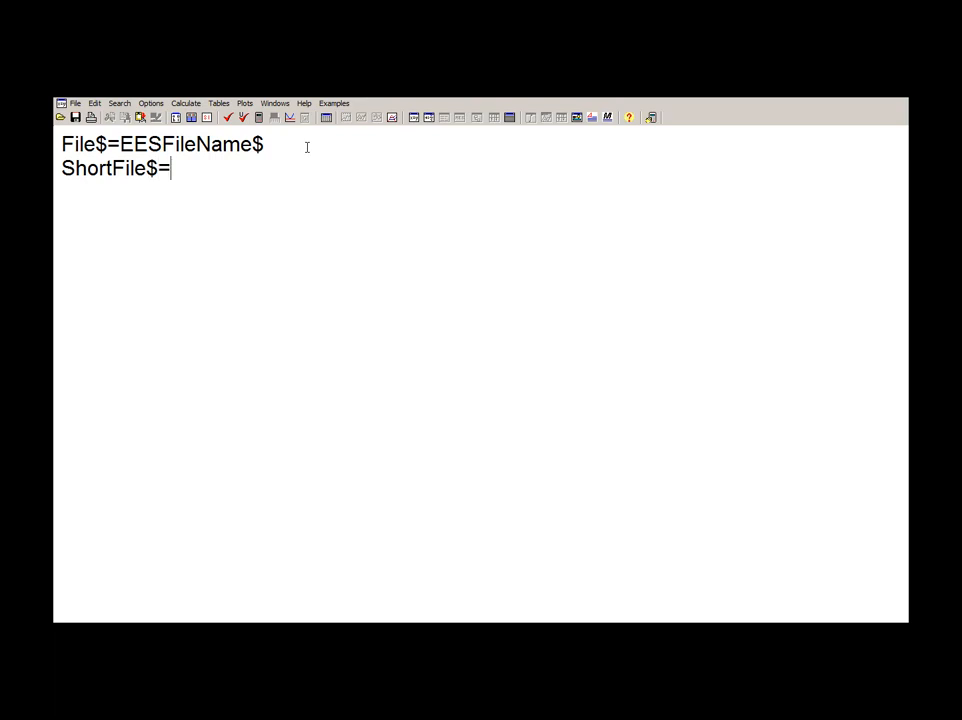
{"action": "type", "text": "ShortFileNa"}
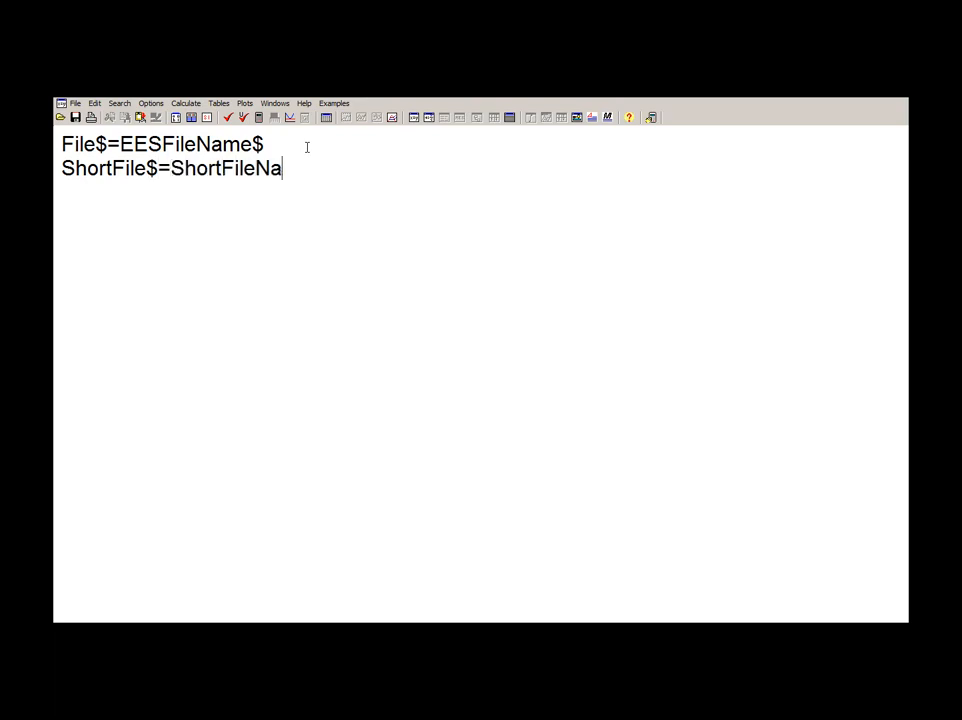
{"action": "type", "text": "me$(Fil"}
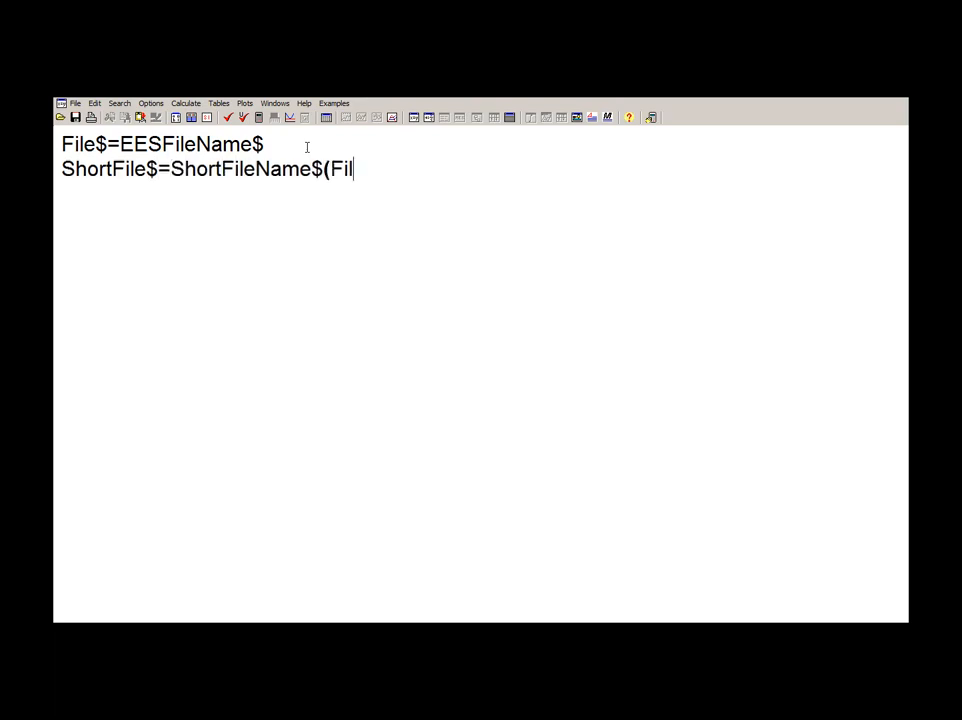
{"action": "left_click", "coordinate": [229, 117]}
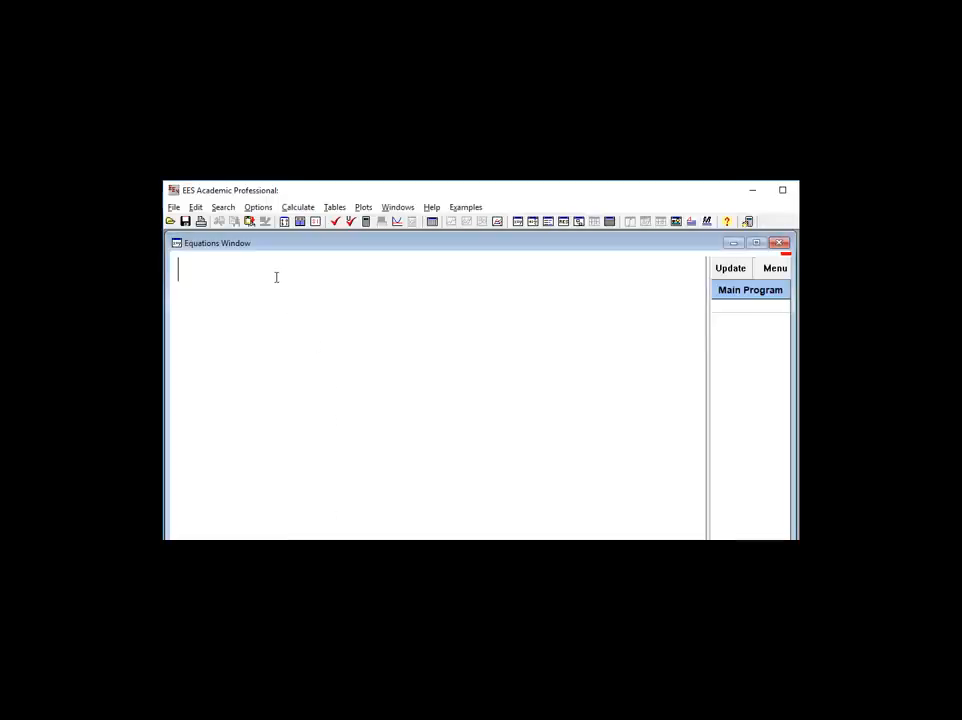
Enter S1$=Chr$(71) and S2$=Concat$(S1$,'reat')
{"action": "type", "text": "S1$"}
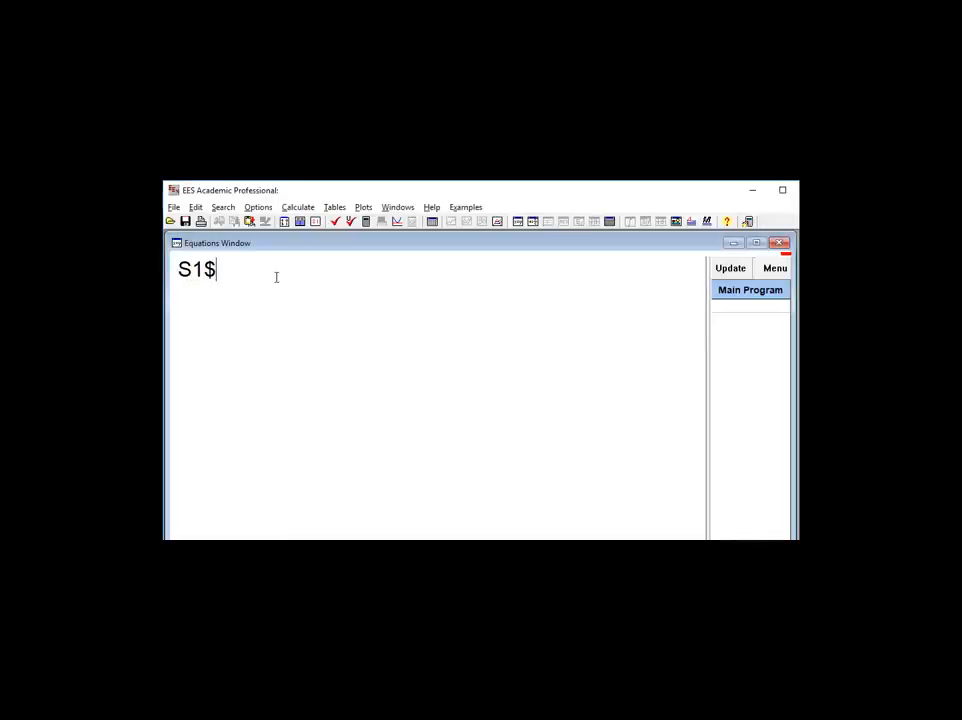
{"action": "type", "text": "=Chr$(71"}
{"action": "left_click", "coordinate": [440, 293]}
{"action": "type", "text": "S"}
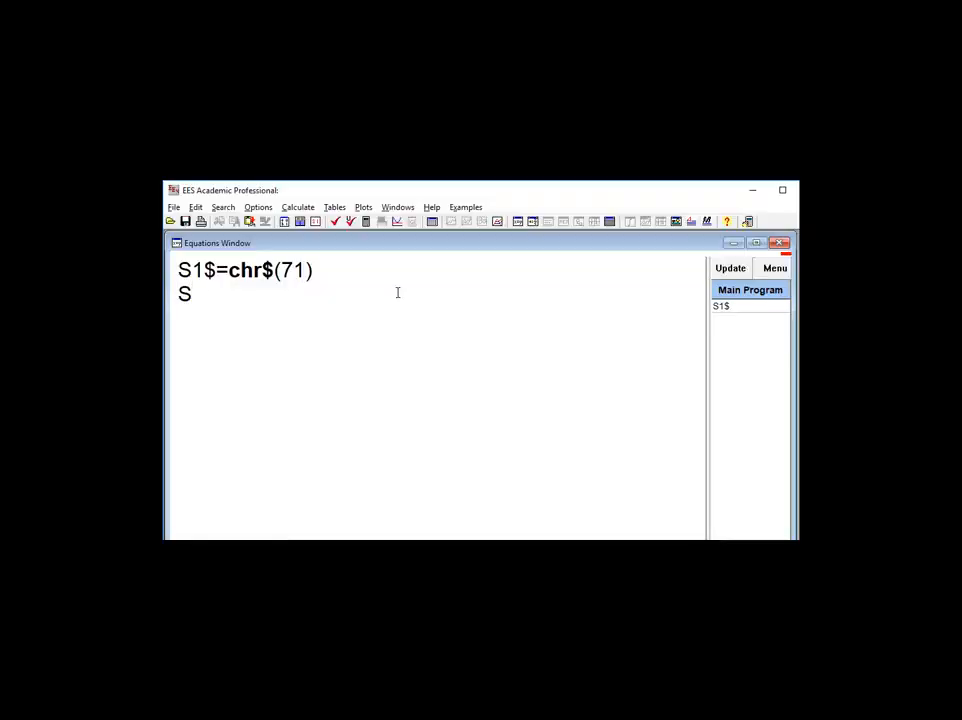
{"action": "type", "text": "2$=ConC"}
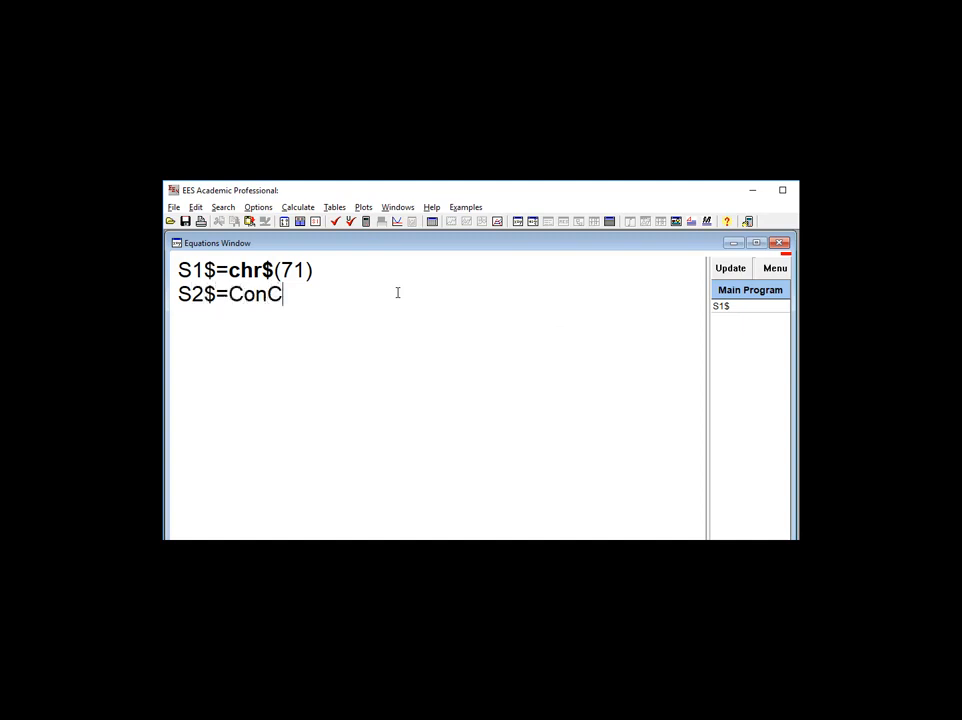
{"action": "type", "text": "at$(S1$,'reat'"}
{"action": "left_click", "coordinate": [248, 271]}
{"action": "type", "text": "LT$="}
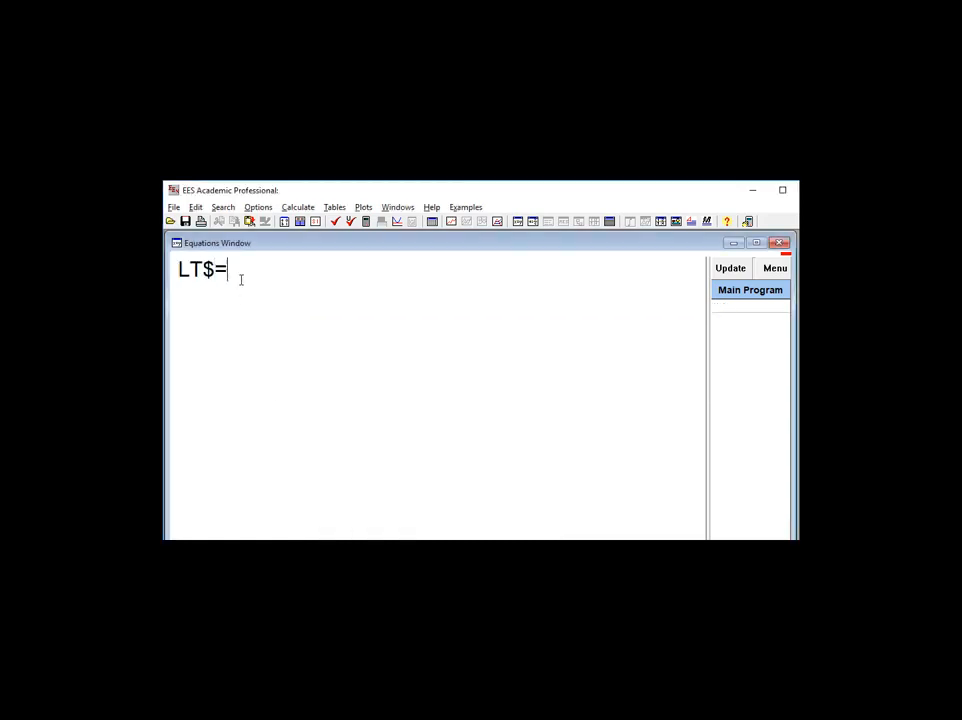
Enter LT$=LookUpTabName$(2) in the emptied Equations Window
{"action": "type", "text": "LookUpTabName"}
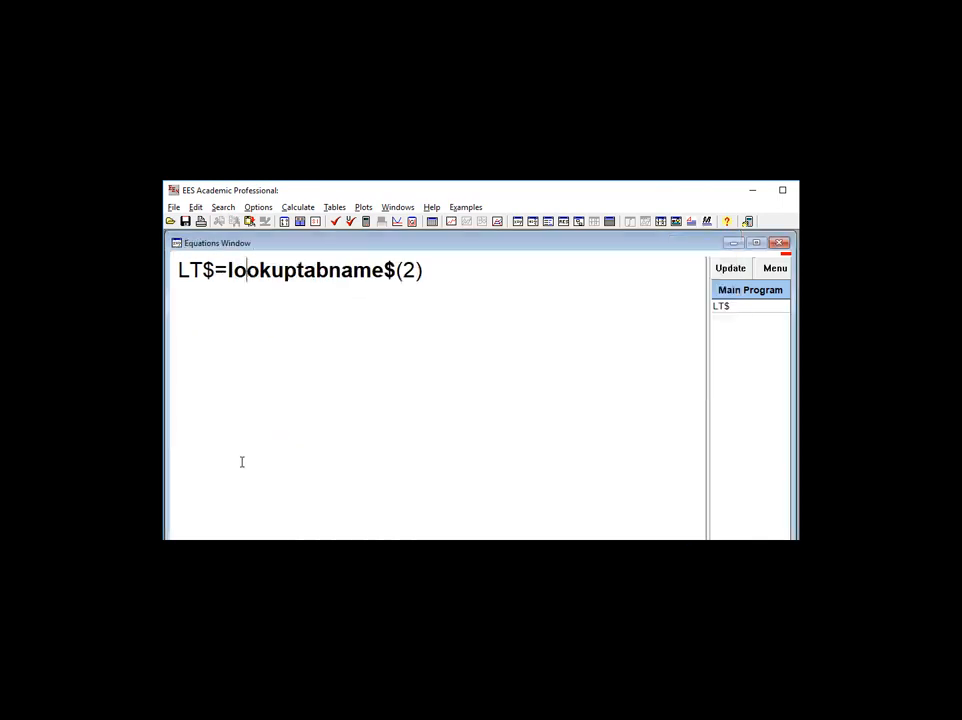
{"action": "type", "text": "LTC$=Look"}
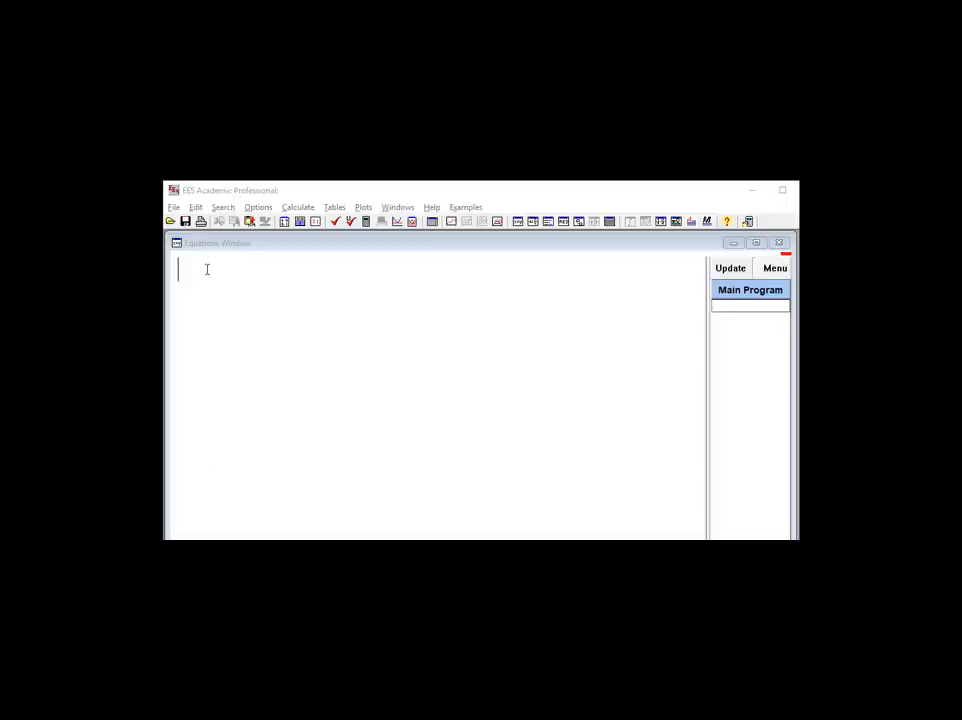
Write T$=Time$ for the current time, then start U$=UnitsOf for k's units
{"action": "type", "text": "T$=Time$"}
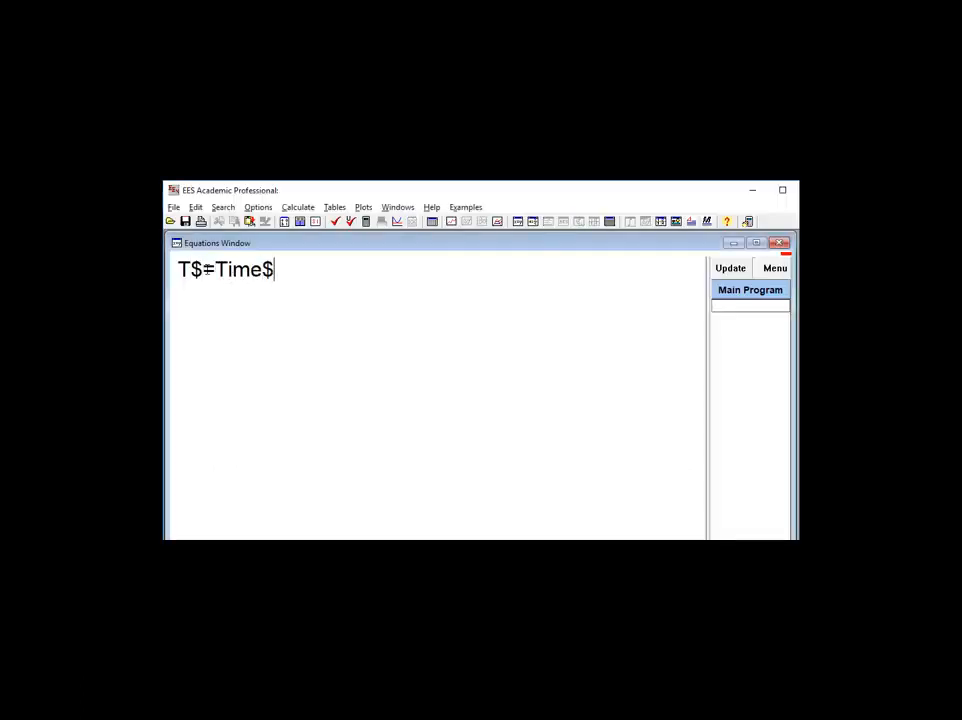
{"action": "left_click", "coordinate": [334, 221]}
{"action": "type", "text": "k=1 [W/m-K"}
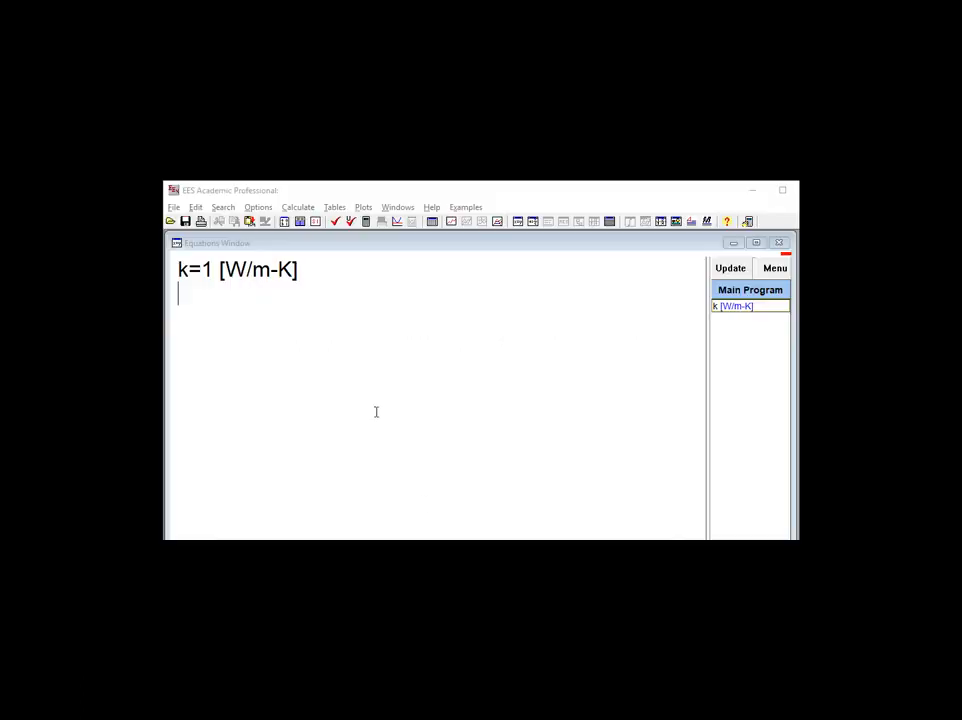
{"action": "type", "text": "U$="}
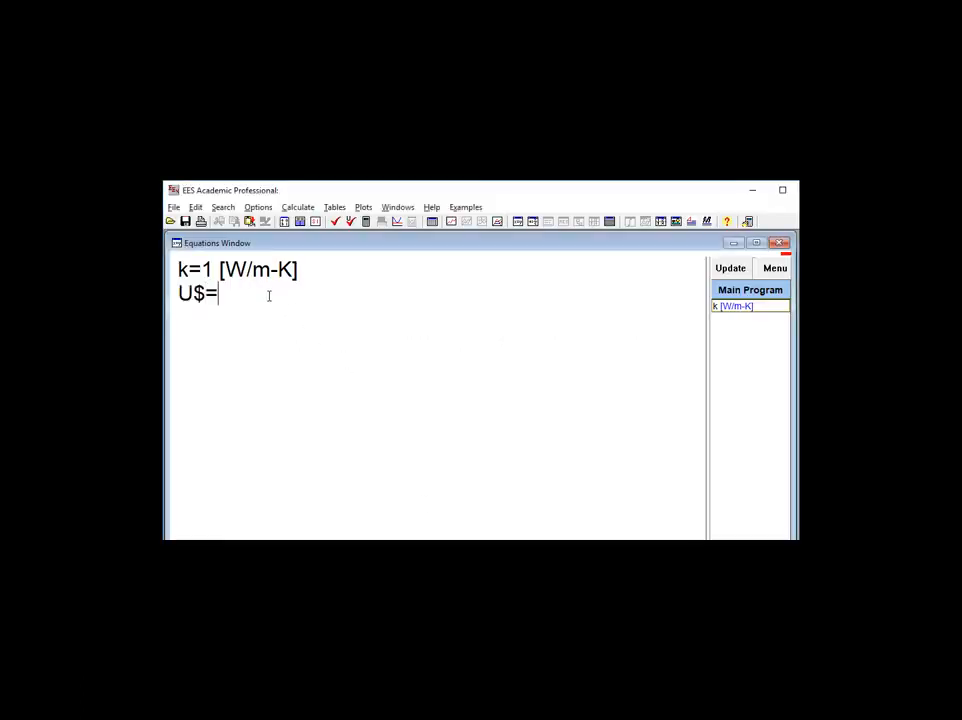
{"action": "type", "text": "UnitsOf"}
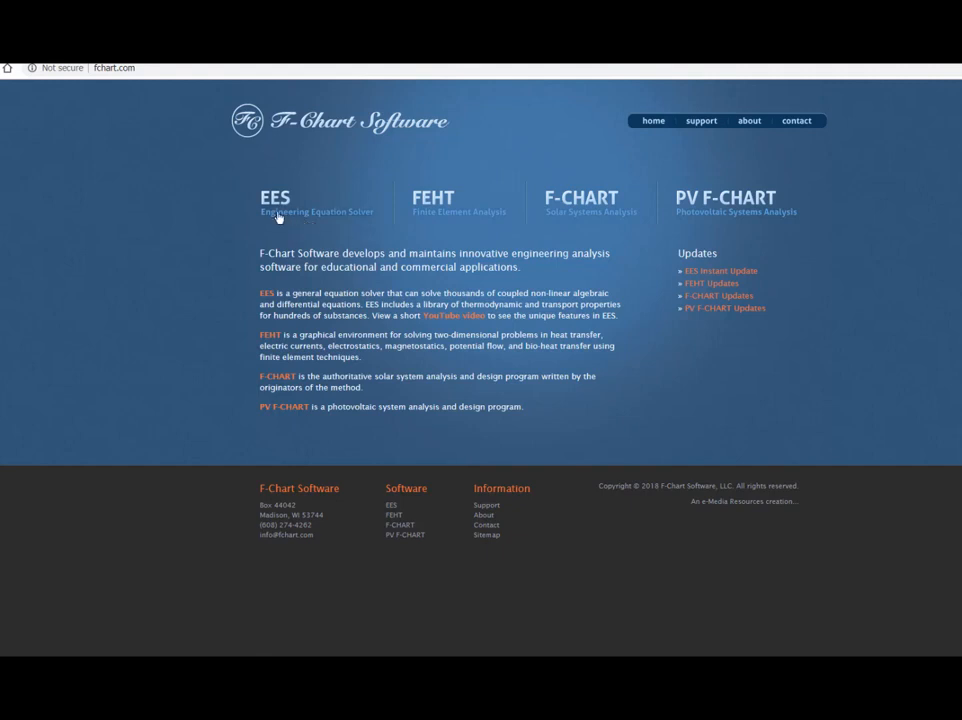
Go to the EES product page and open the Mastering EES (eBook) page
{"action": "left_click", "coordinate": [274, 197]}
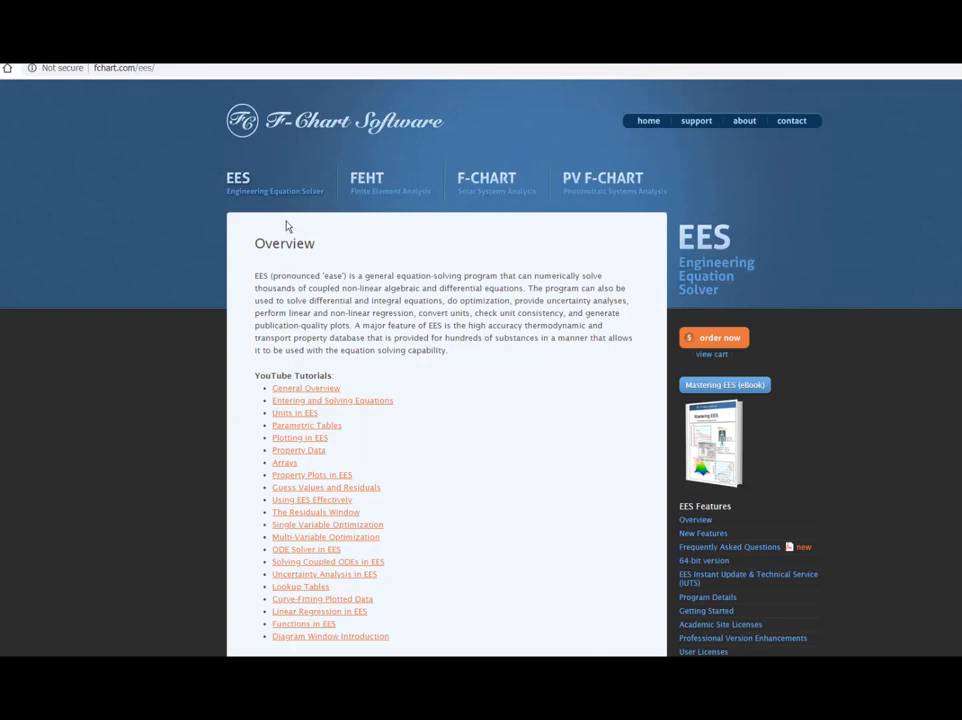
{"action": "mouse_move", "coordinate": [513, 288]}
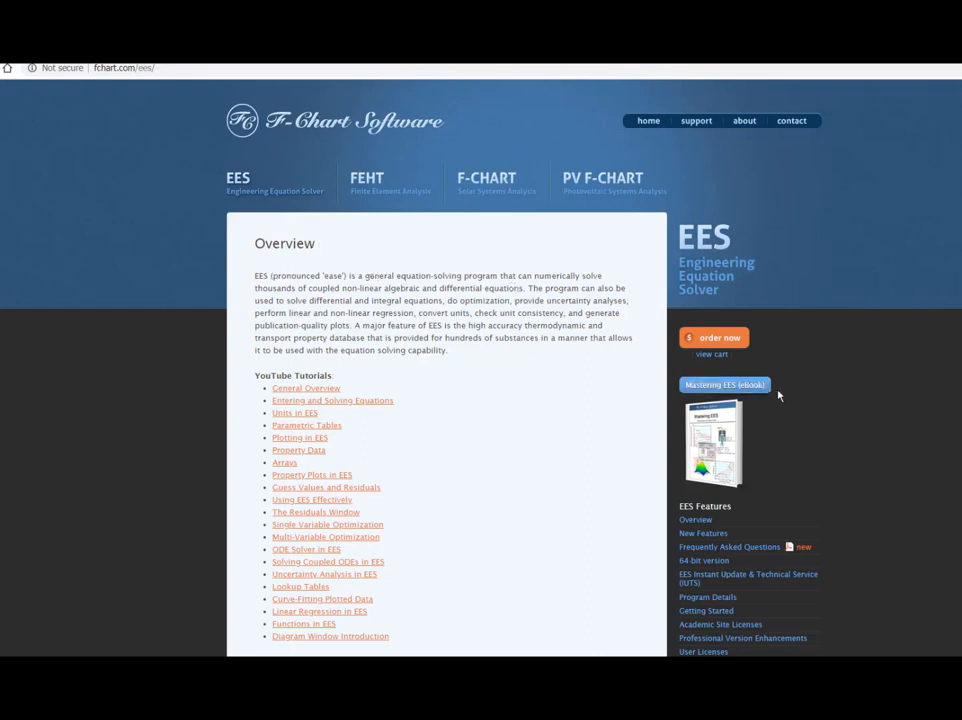
{"action": "left_click", "coordinate": [725, 384]}
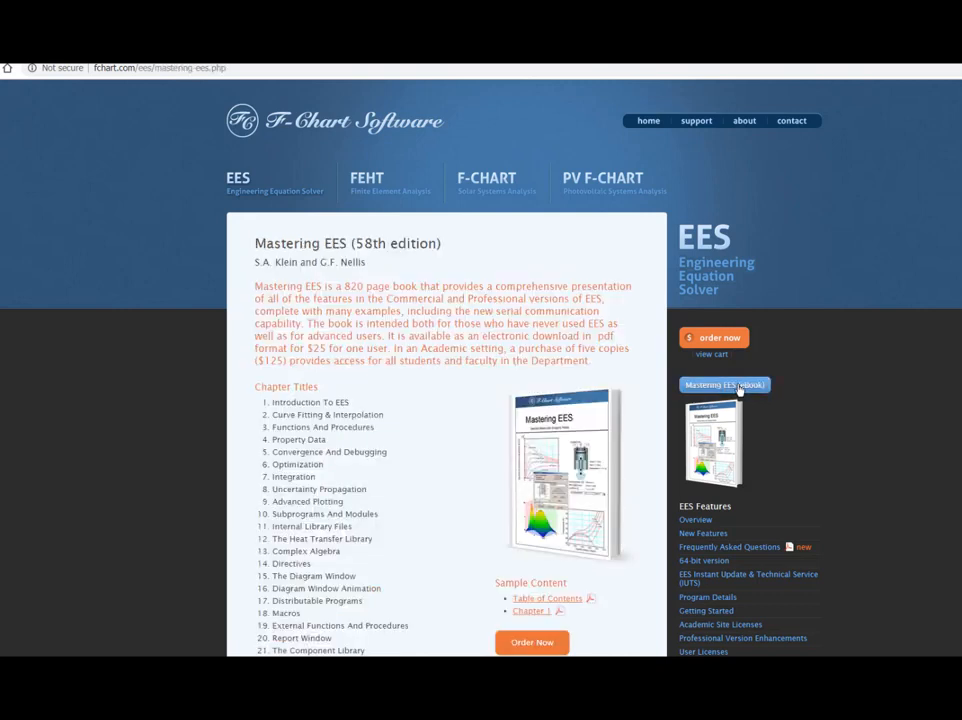